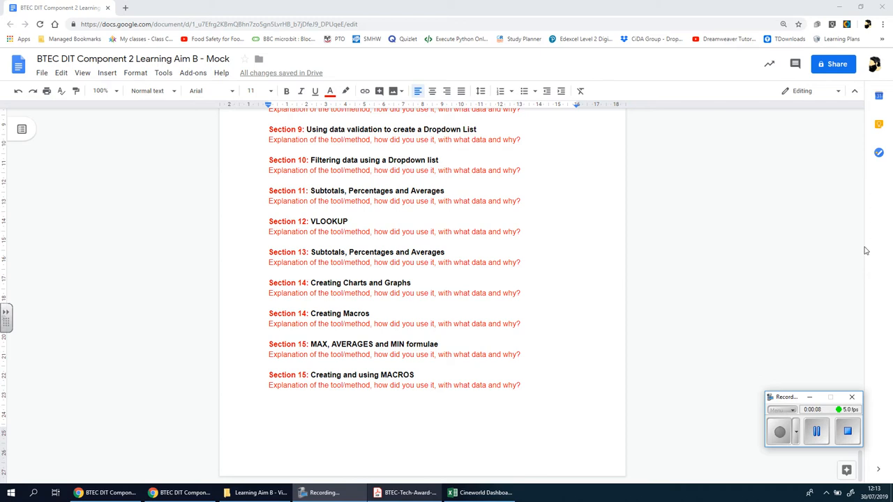
mouse_move(700, 250)
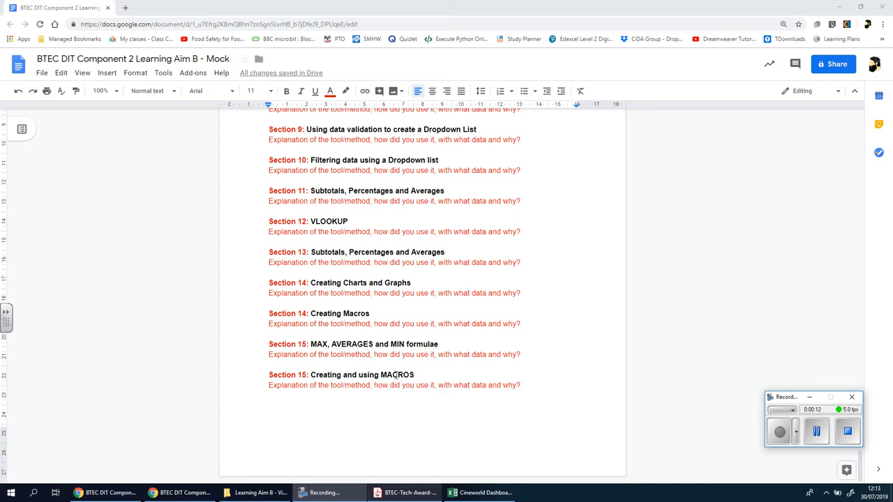
mouse_move(263, 378)
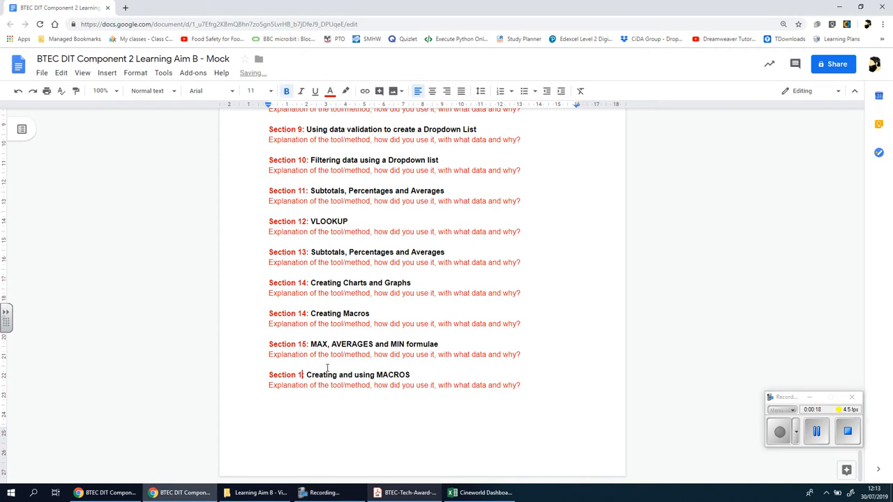
Change the last heading's number from Section 15 to Section 16.
text(6)
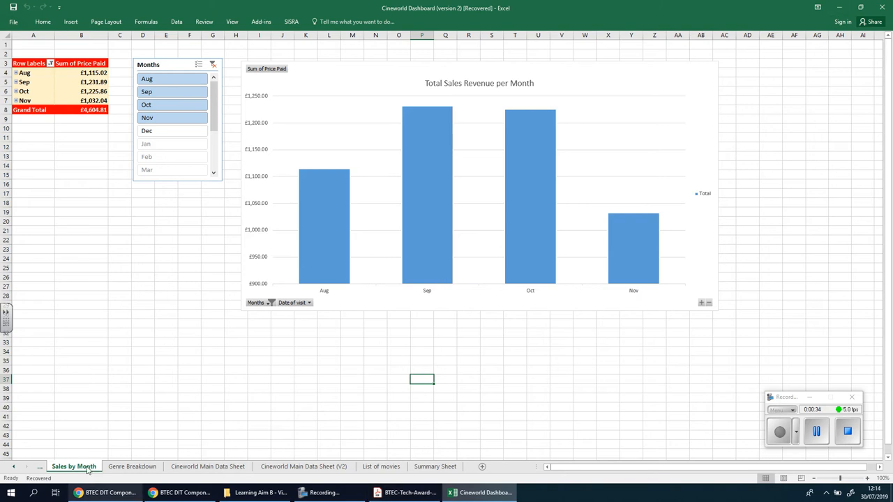
mouse_move(527, 308)
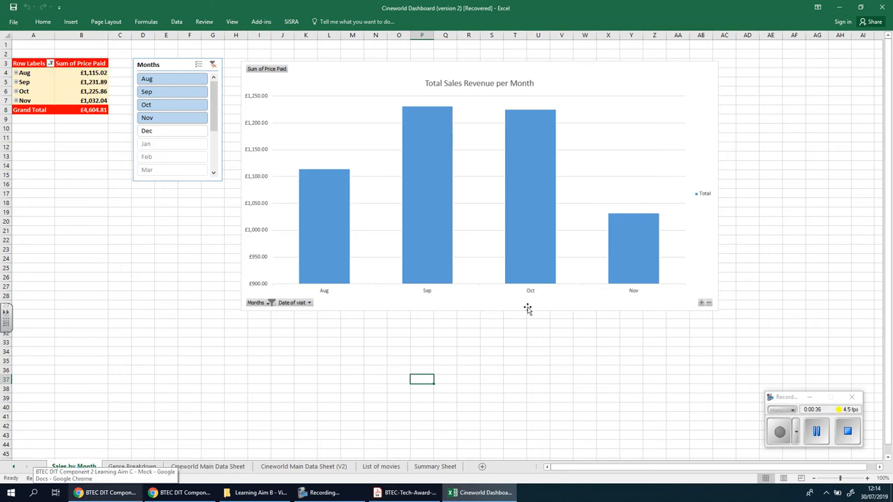
mouse_move(470, 245)
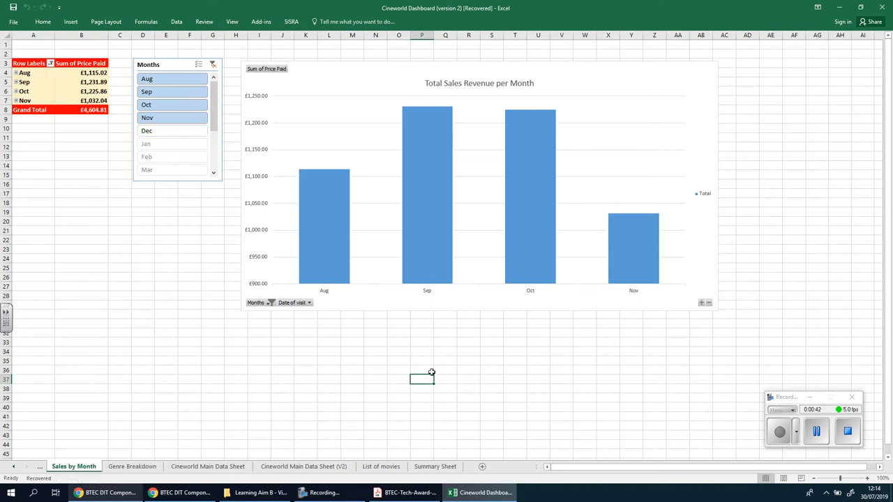
mouse_move(410, 255)
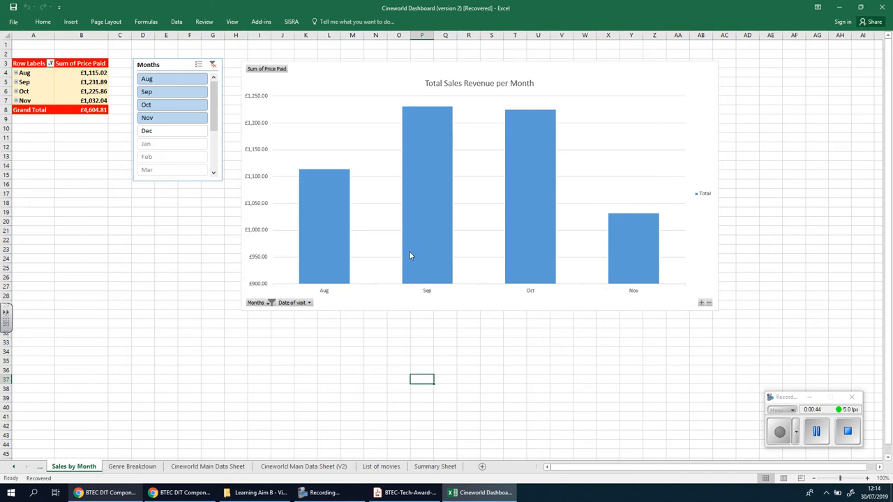
mouse_move(489, 198)
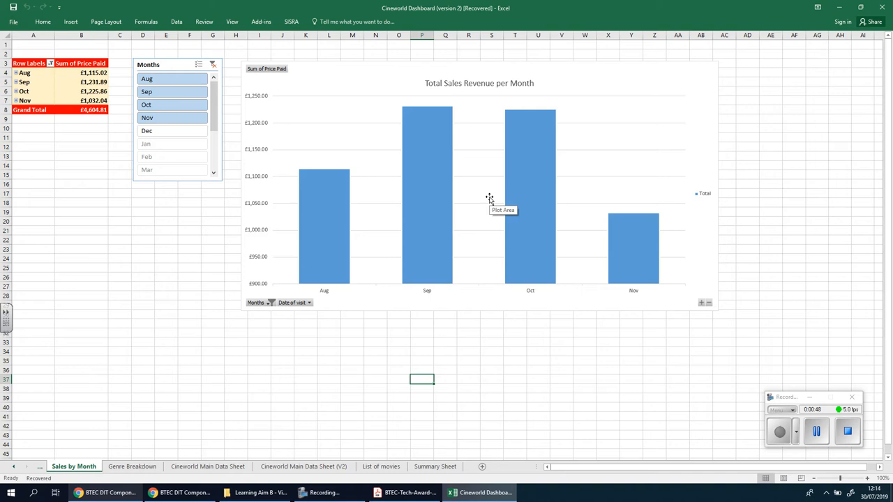
mouse_move(359, 309)
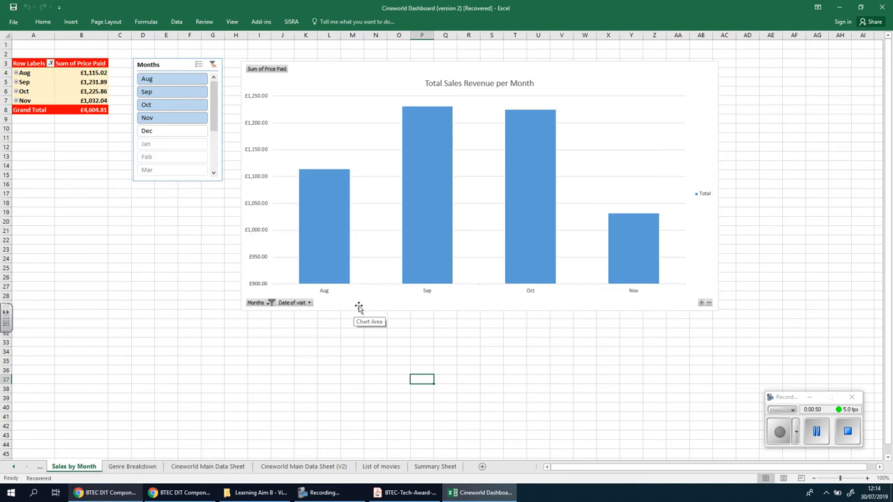
Review the revenue pivot chart's Change Chart Type options and cancel, keeping clustered columns.
click(359, 307)
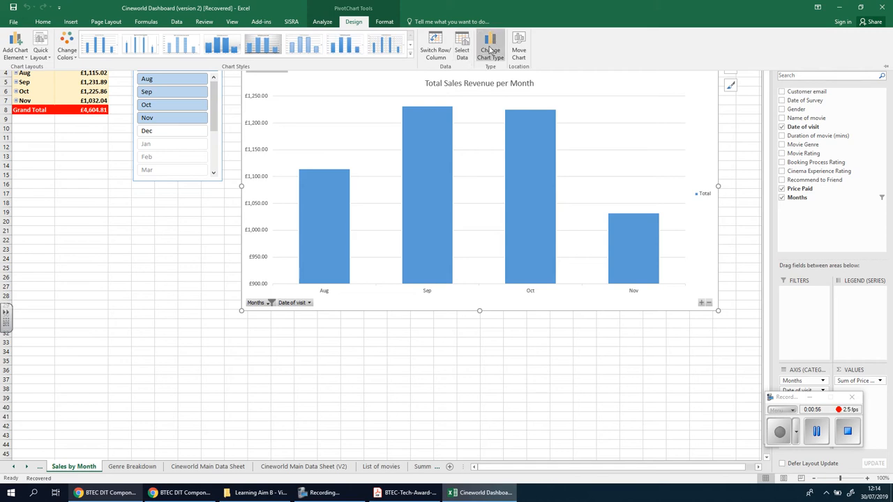
click(491, 45)
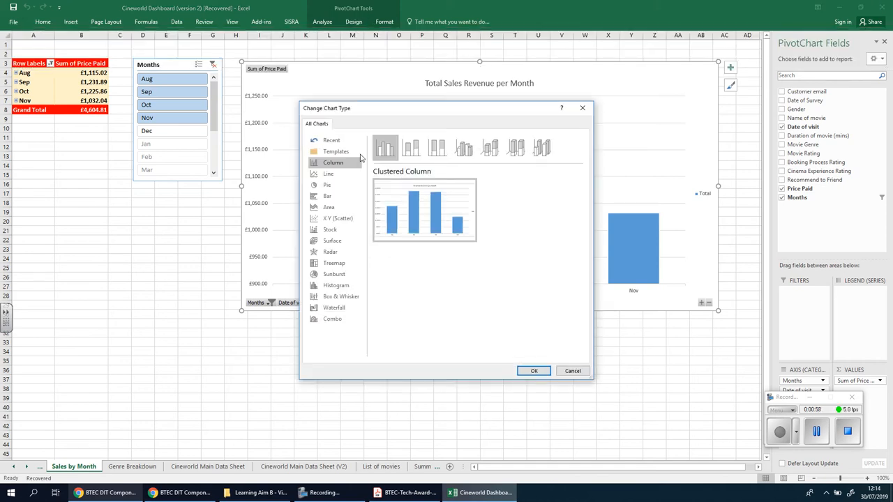
mouse_move(424, 263)
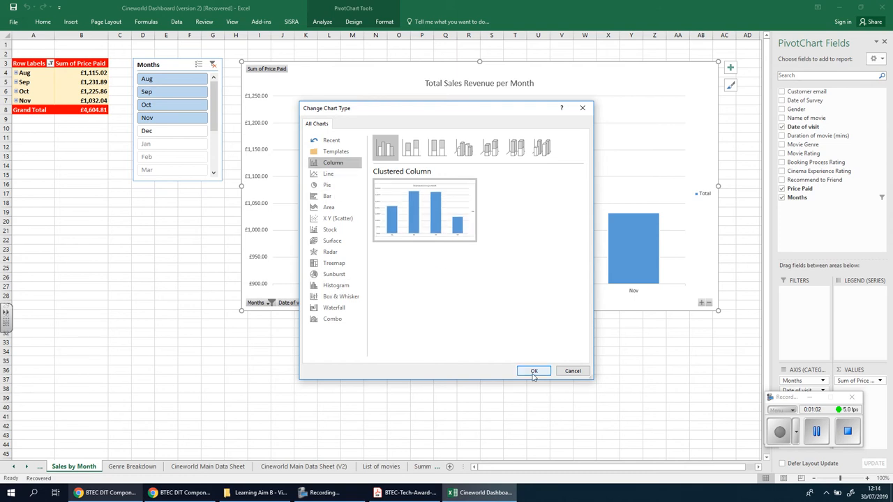
mouse_move(572, 371)
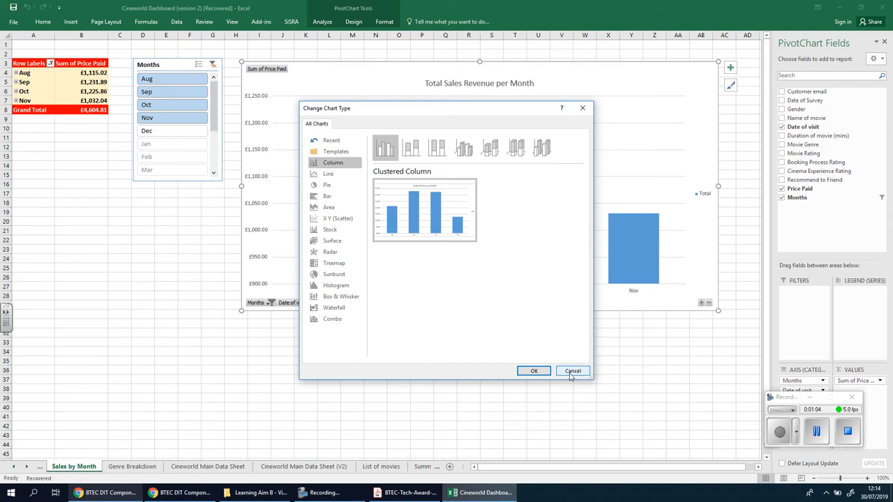
click(573, 371)
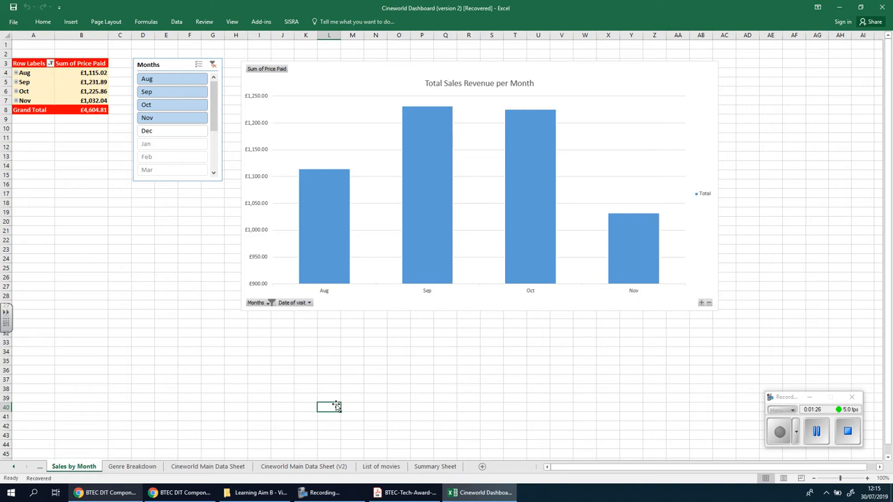
mouse_move(92, 354)
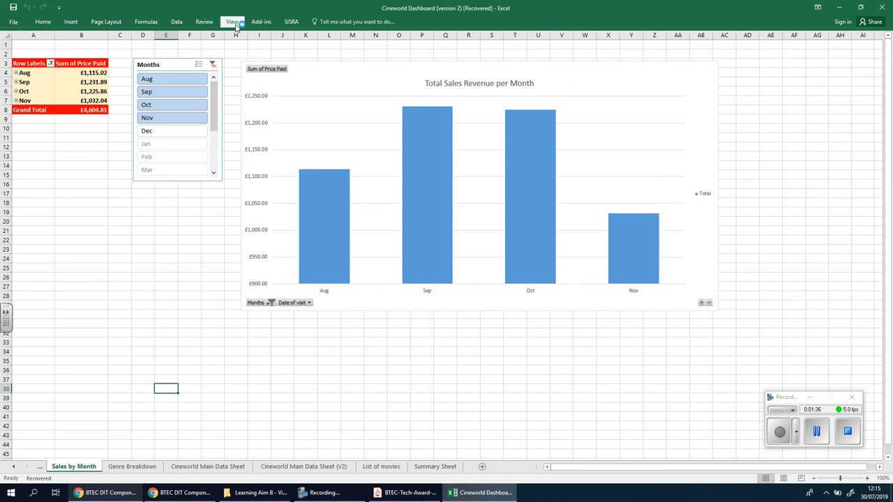
Begin recording the macro ChangeToPieChart, stored in This Workbook.
click(464, 45)
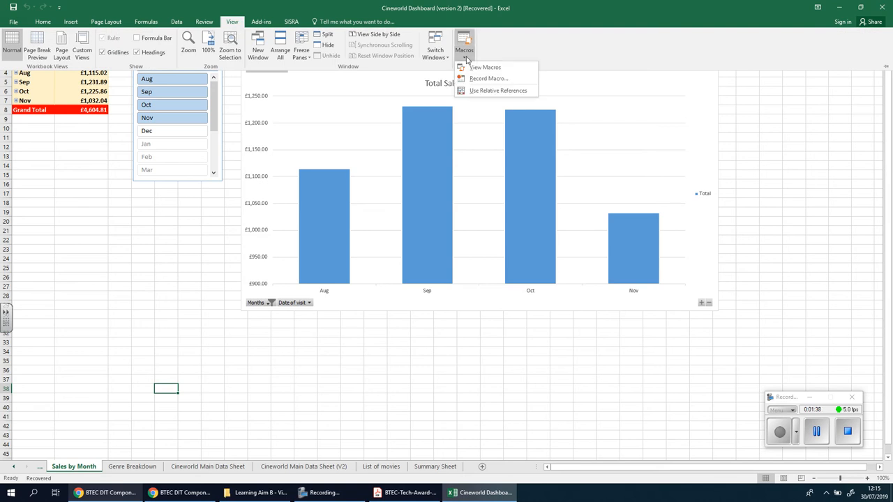
click(489, 78)
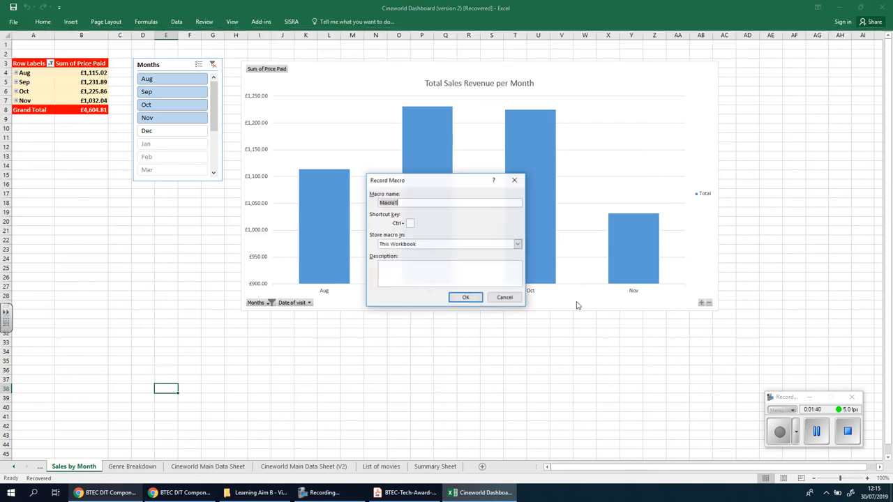
mouse_move(342, 166)
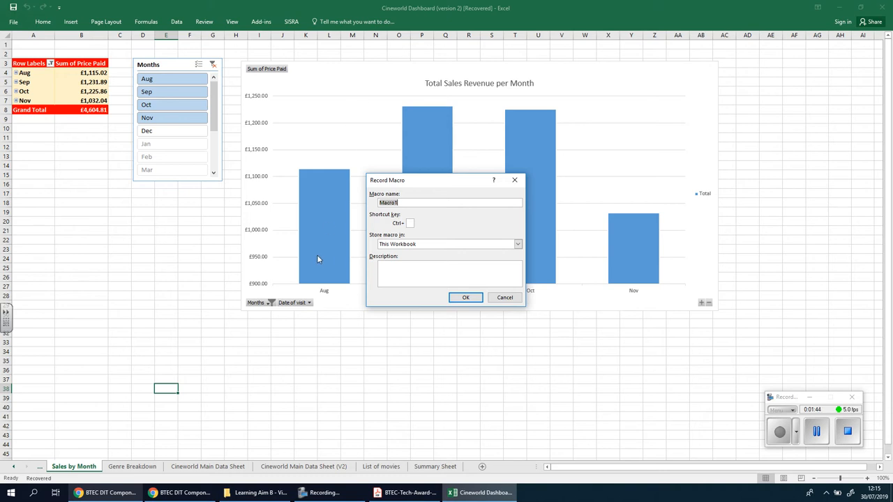
text(Cn)
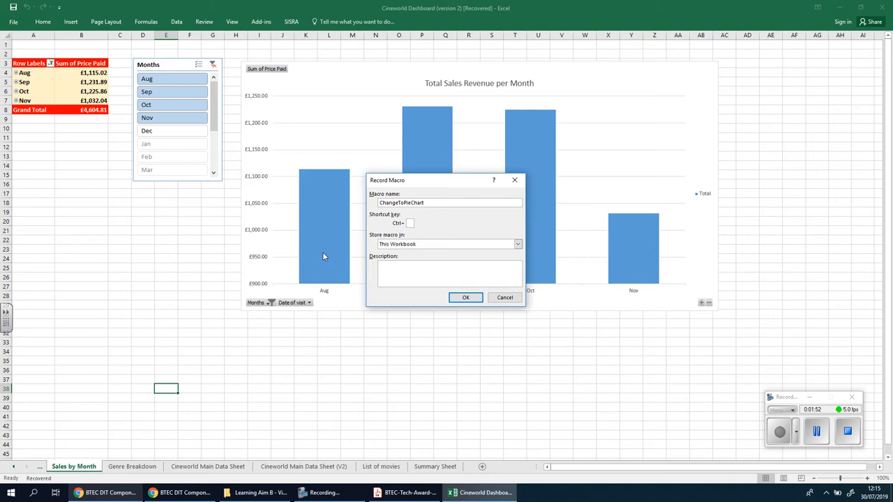
click(466, 297)
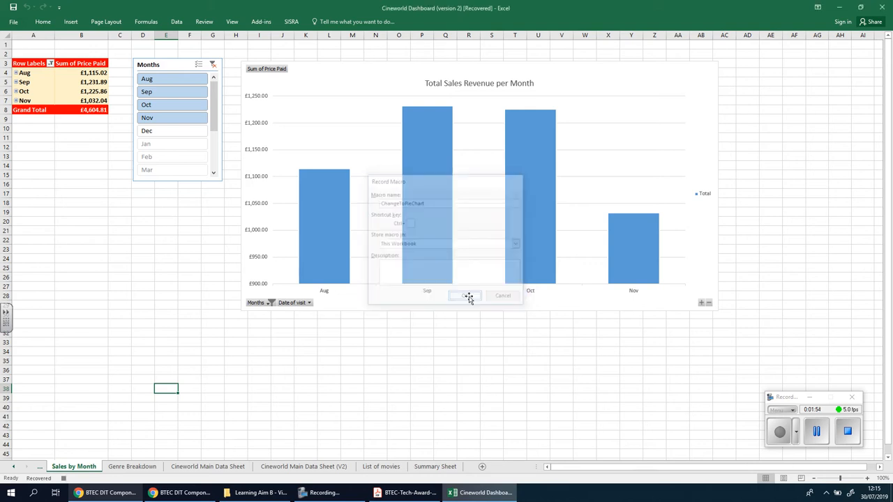
Switch the Total Sales Revenue per Month chart type from Column to Pie.
click(464, 295)
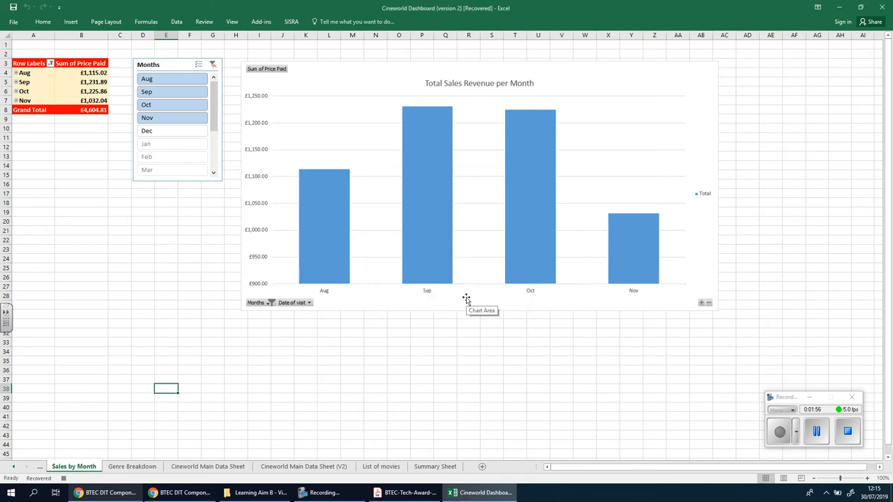
mouse_move(332, 292)
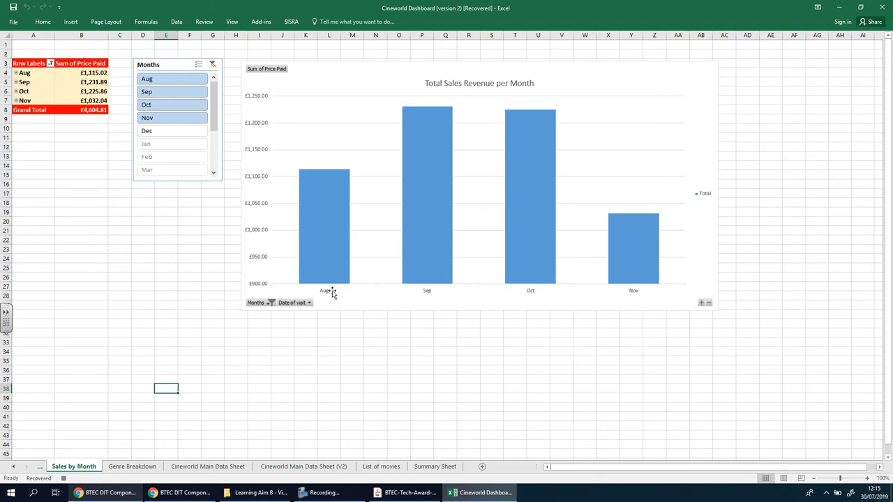
mouse_move(333, 291)
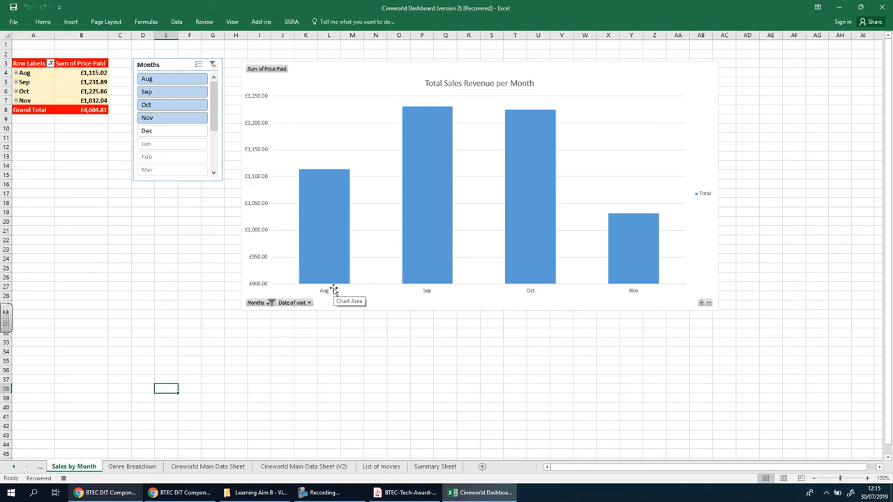
mouse_move(584, 289)
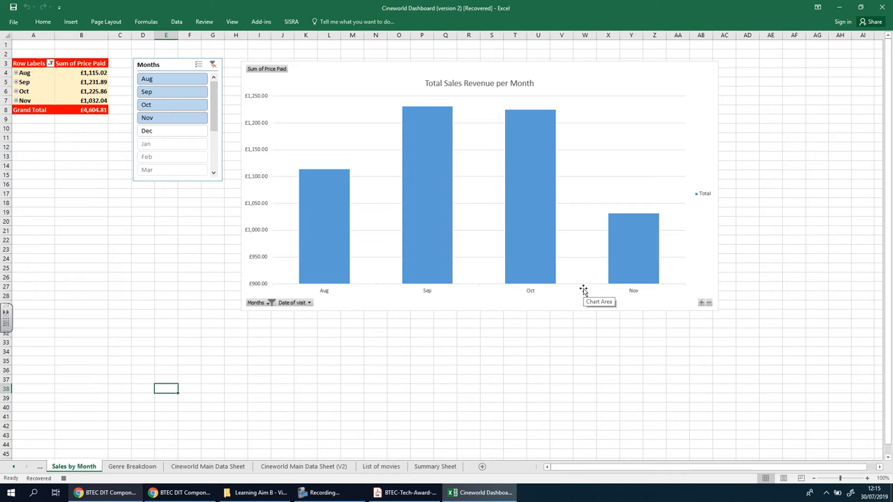
mouse_move(468, 340)
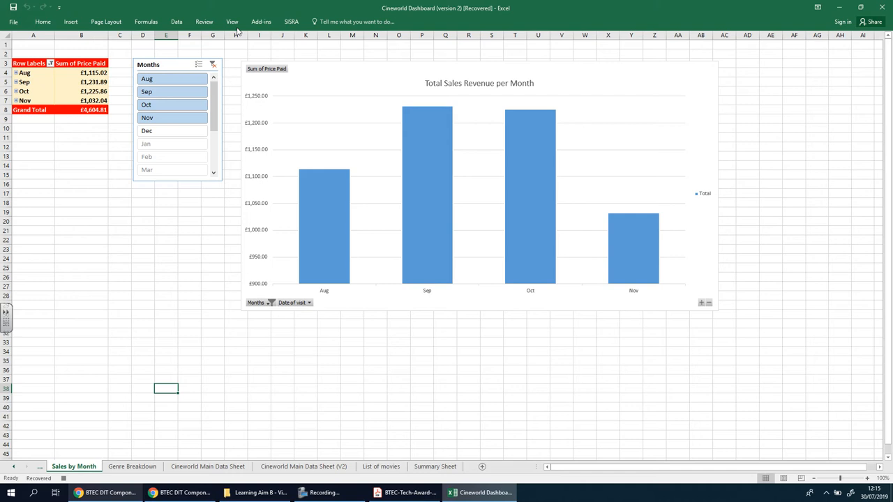
mouse_move(324, 340)
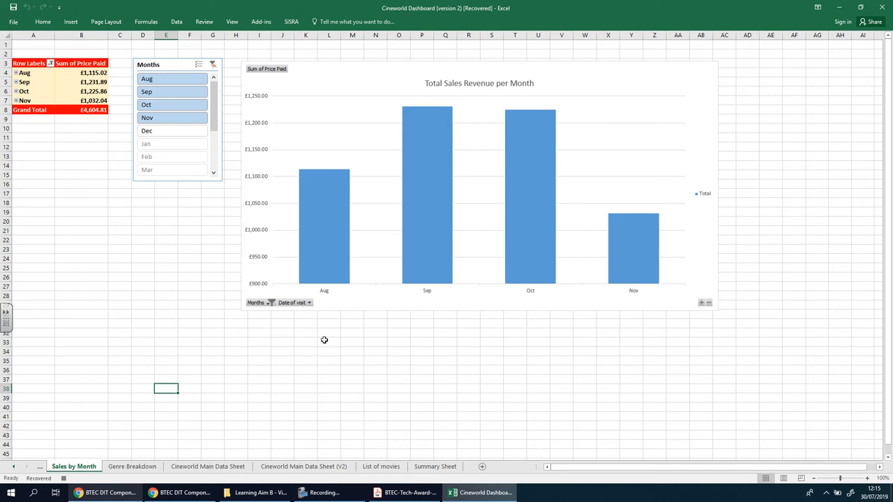
mouse_move(507, 395)
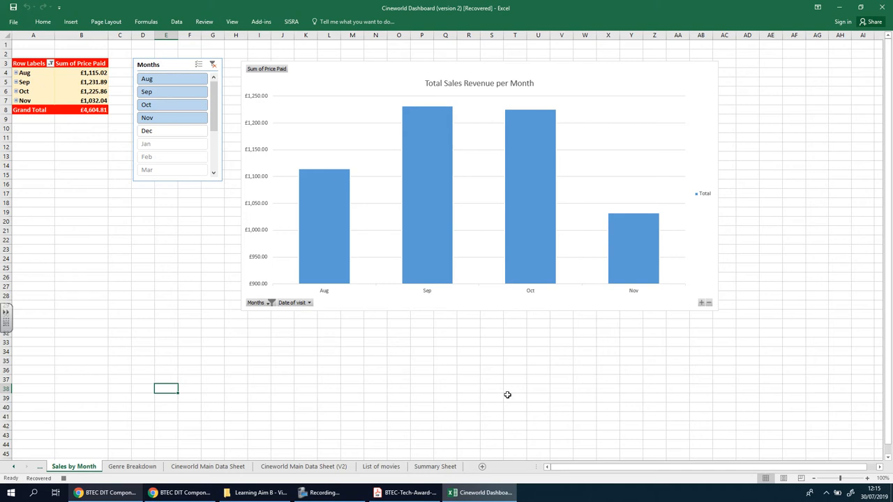
mouse_move(543, 314)
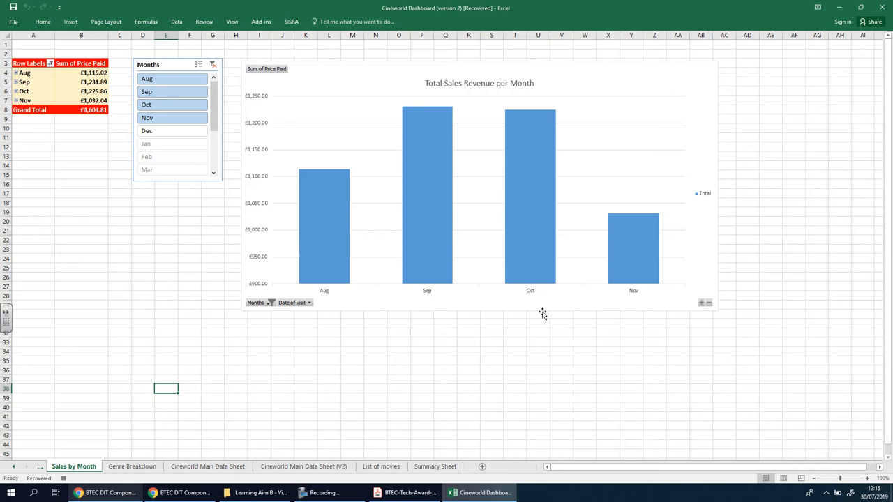
mouse_move(648, 173)
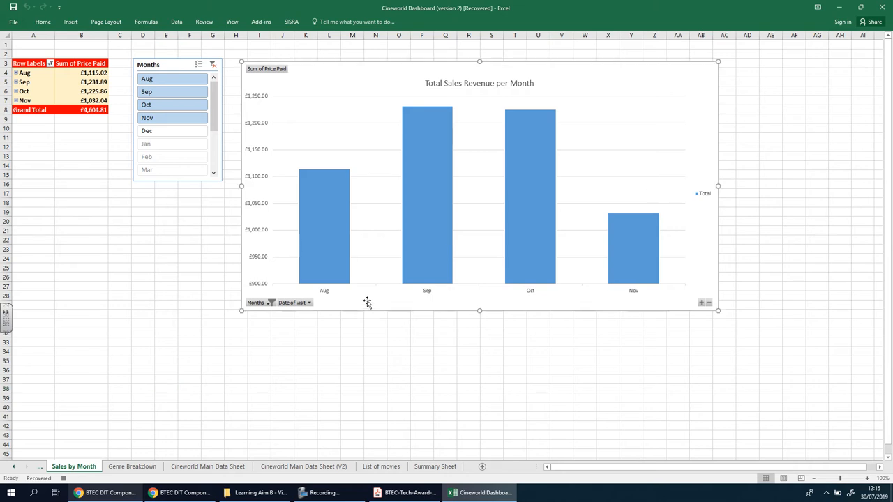
click(480, 209)
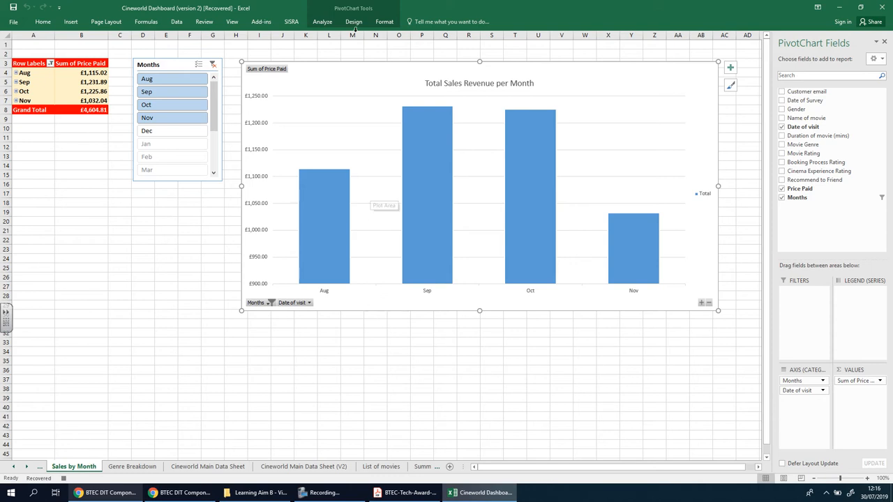
click(354, 21)
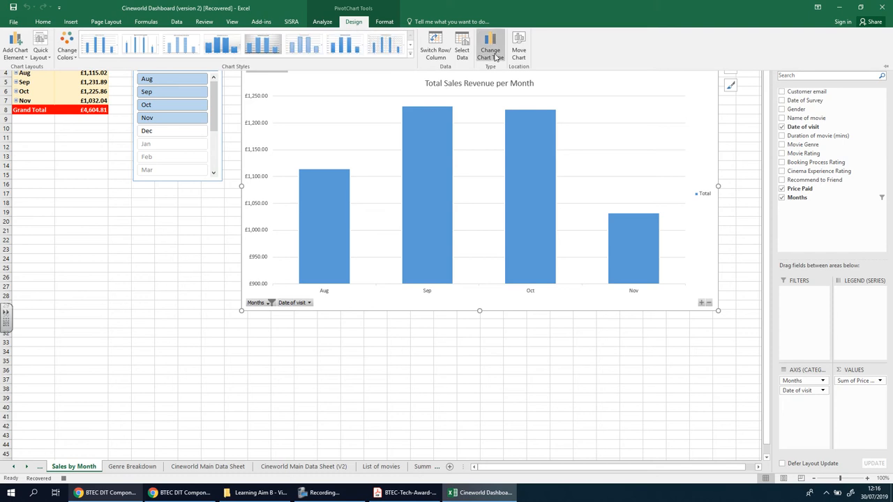
click(490, 45)
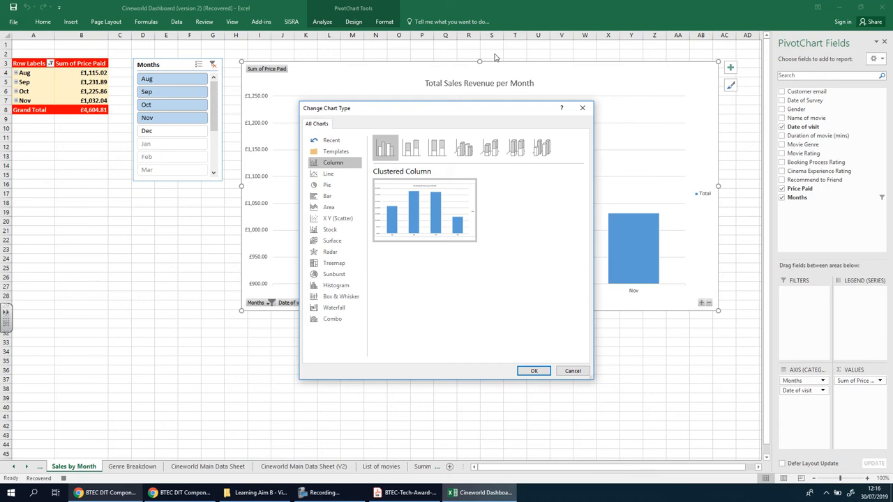
click(326, 185)
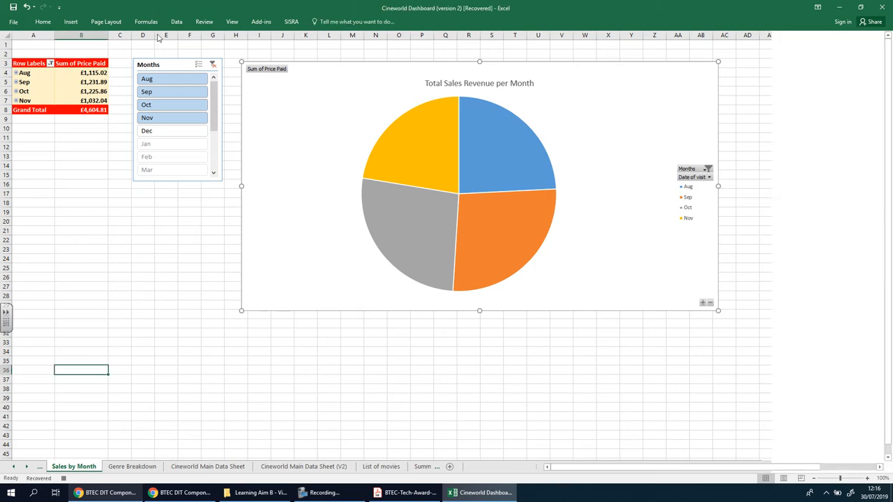
click(232, 21)
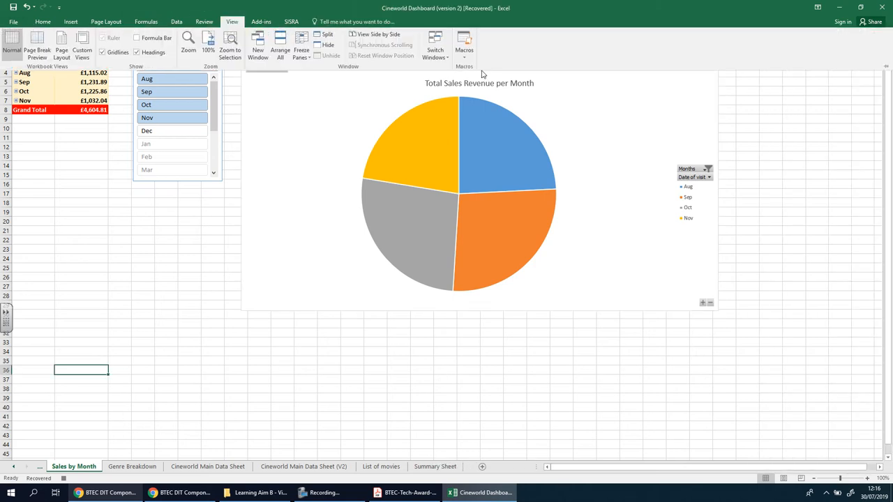
mouse_move(557, 361)
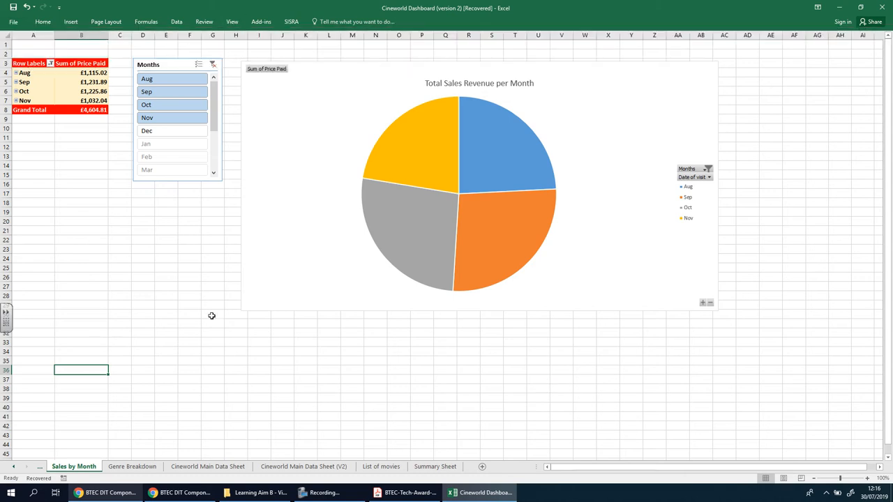
mouse_move(213, 314)
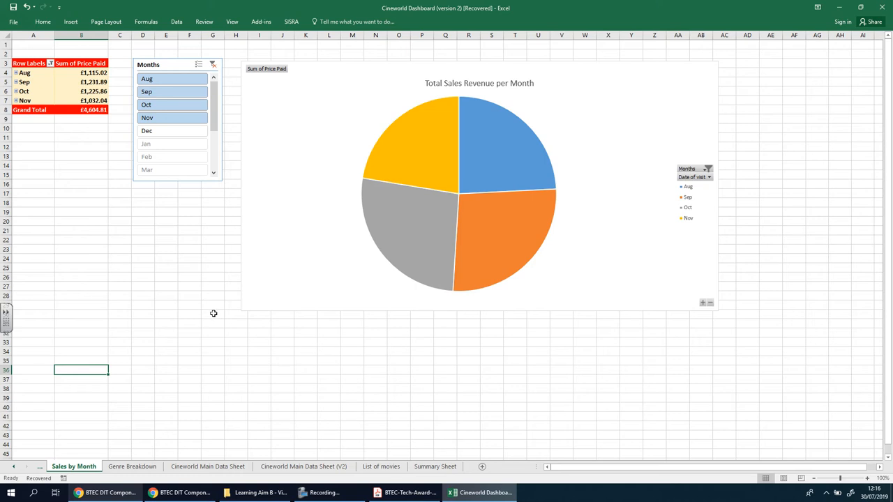
mouse_move(212, 313)
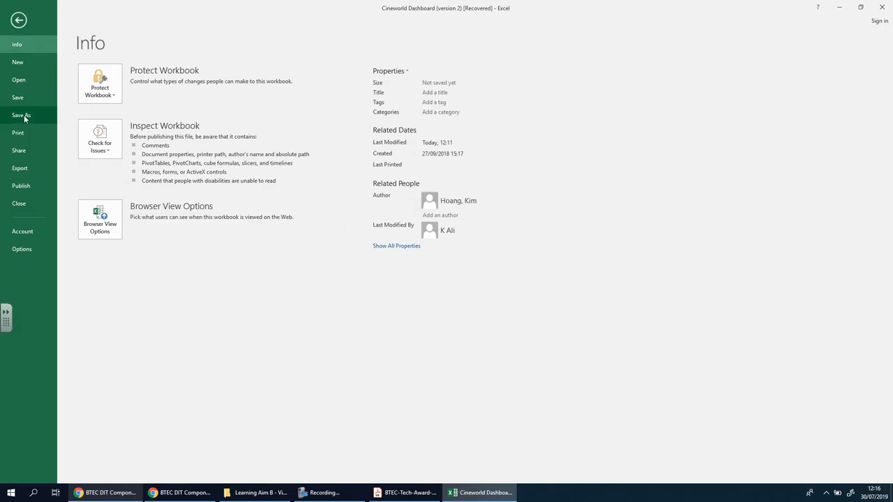
Save as 'Cineworld Dashboard' Excel Macro-Enabled Workbook in Component 2, dropping '(Recovered)'.
click(21, 115)
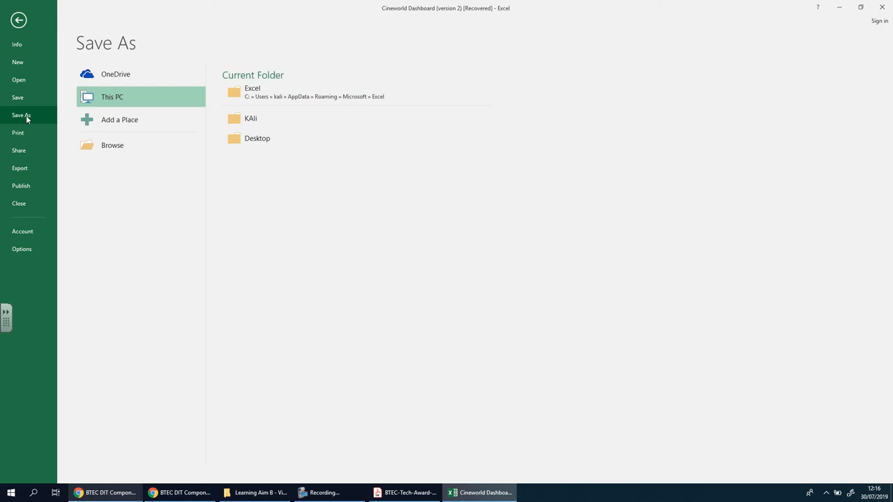
mouse_move(272, 119)
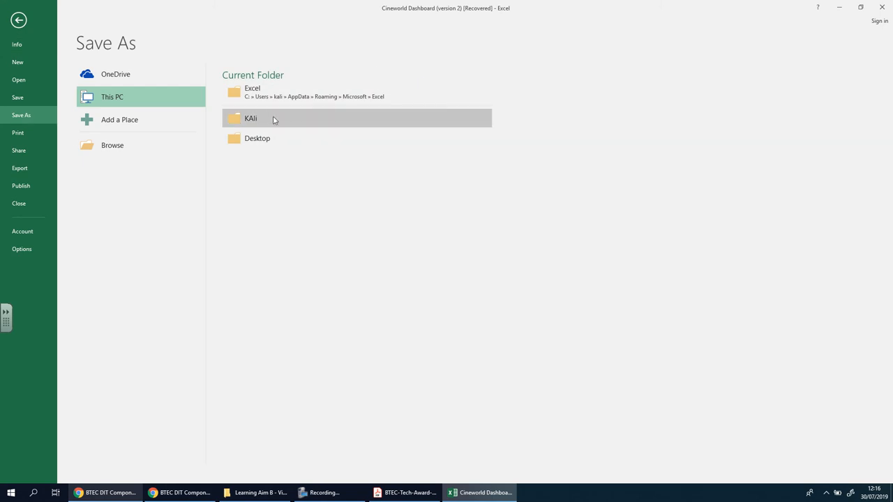
double_click(250, 118)
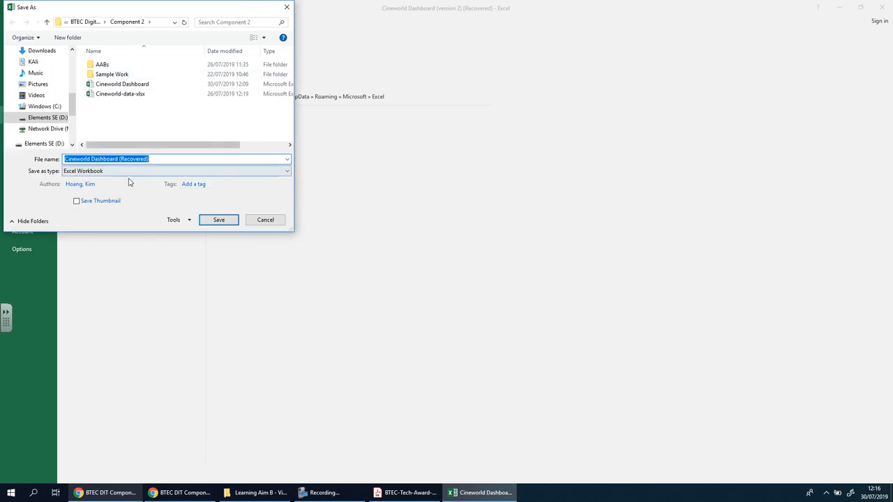
click(173, 158)
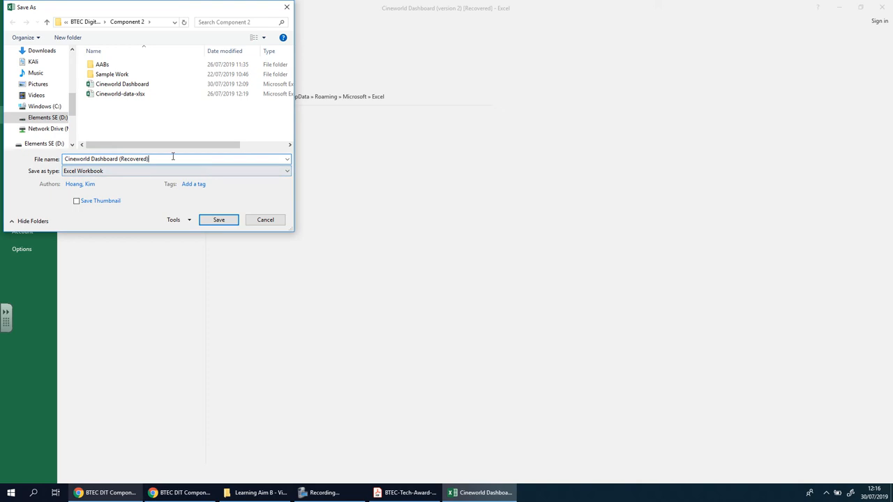
key(BackSpace)
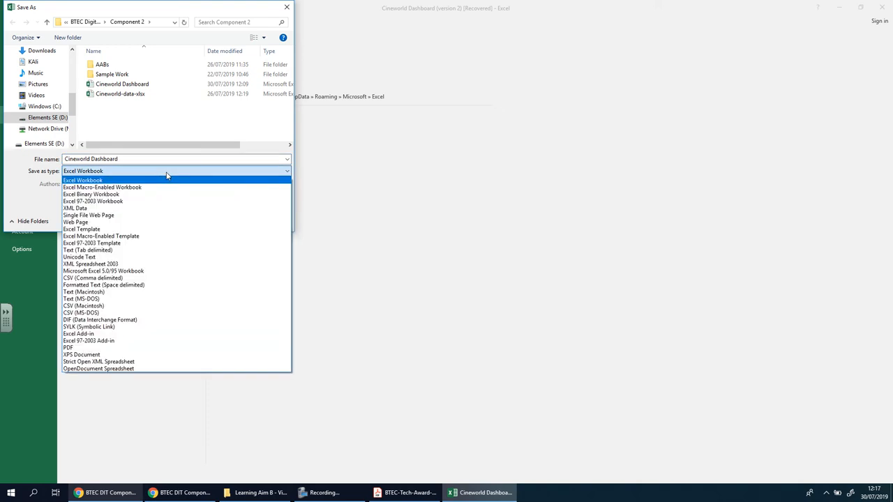
mouse_move(102, 187)
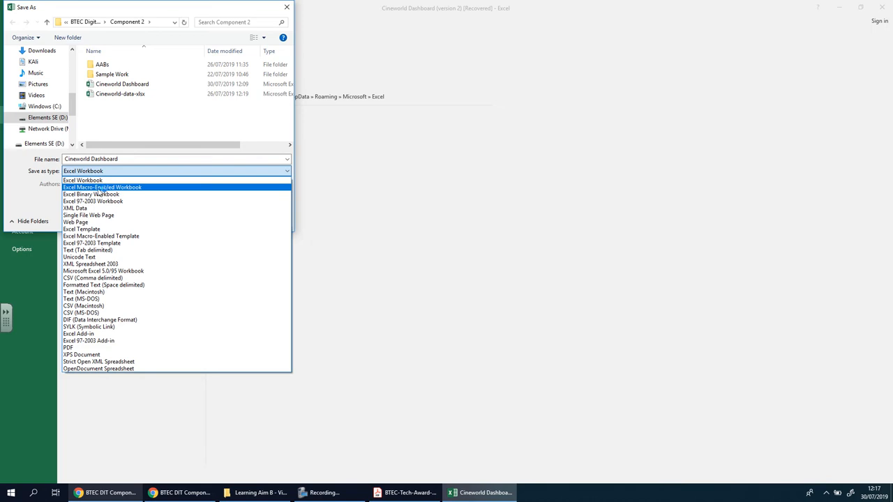
mouse_move(134, 191)
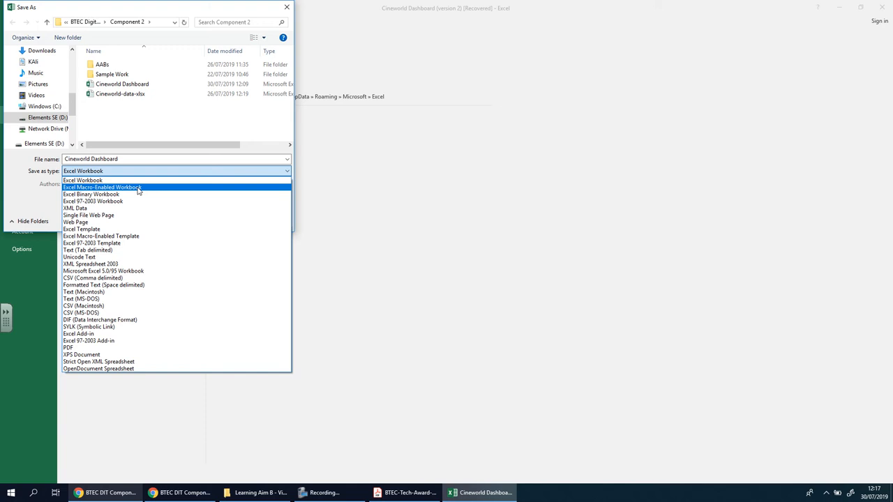
click(101, 187)
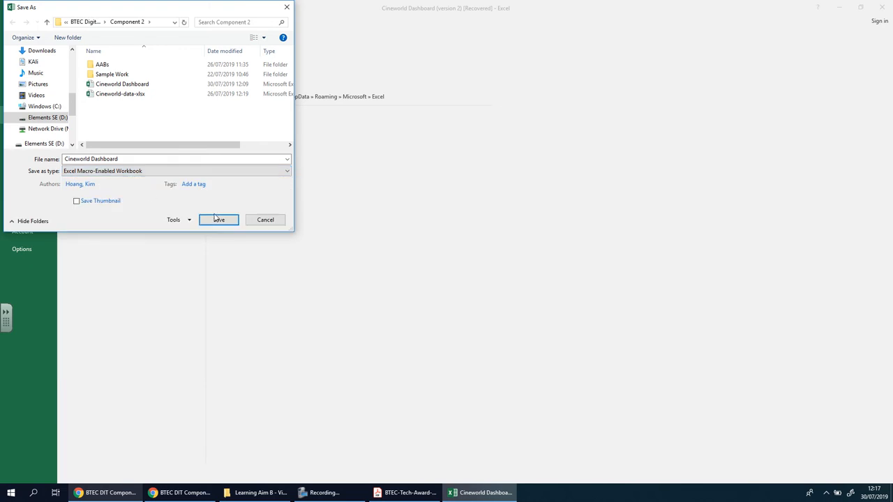
click(219, 220)
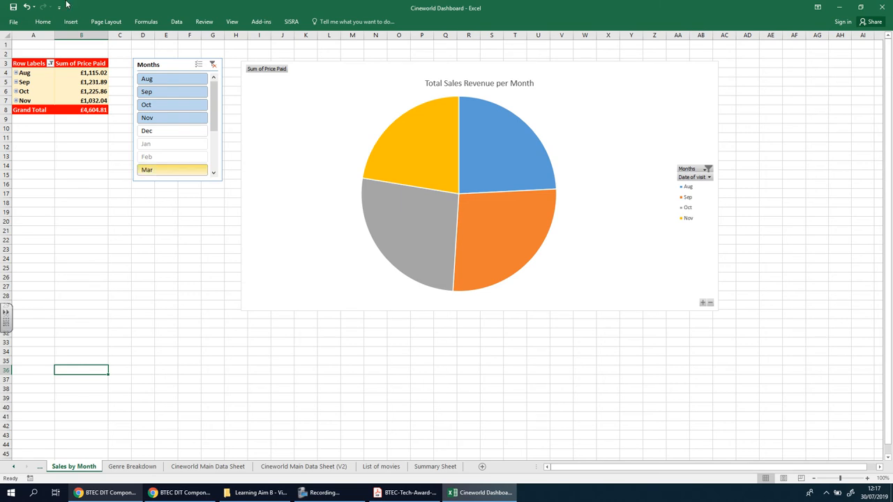
Draw a rounded rectangle over the chart's lower-left corner labelled 'Change to Pie Chart'.
click(71, 22)
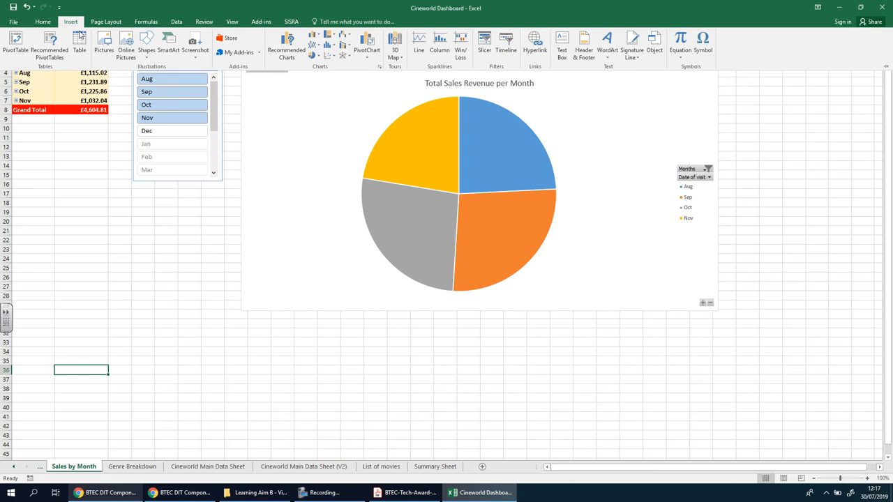
click(146, 43)
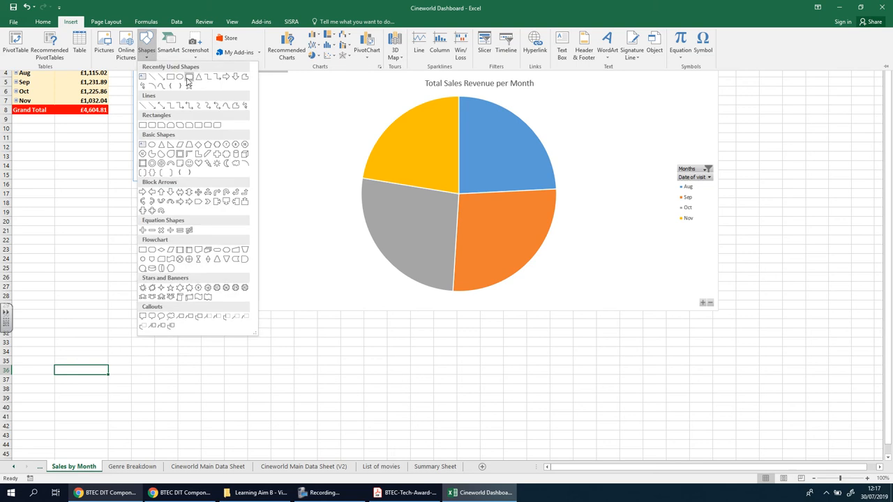
mouse_move(190, 78)
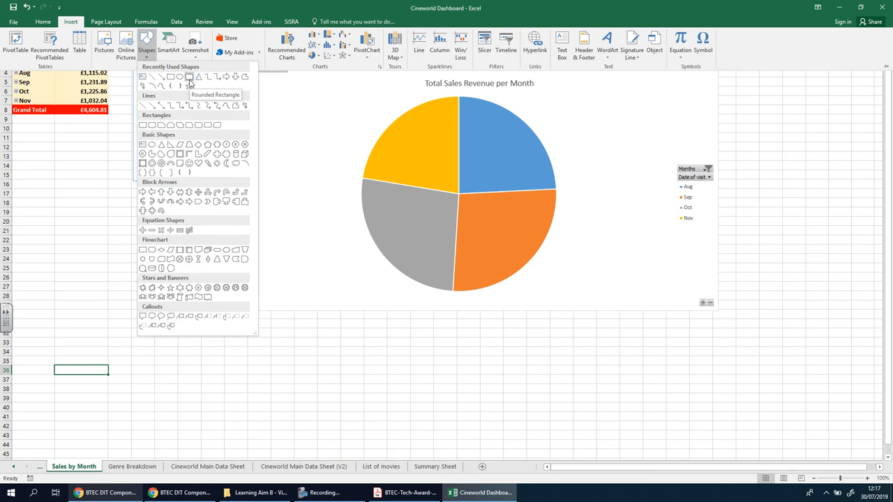
mouse_move(171, 76)
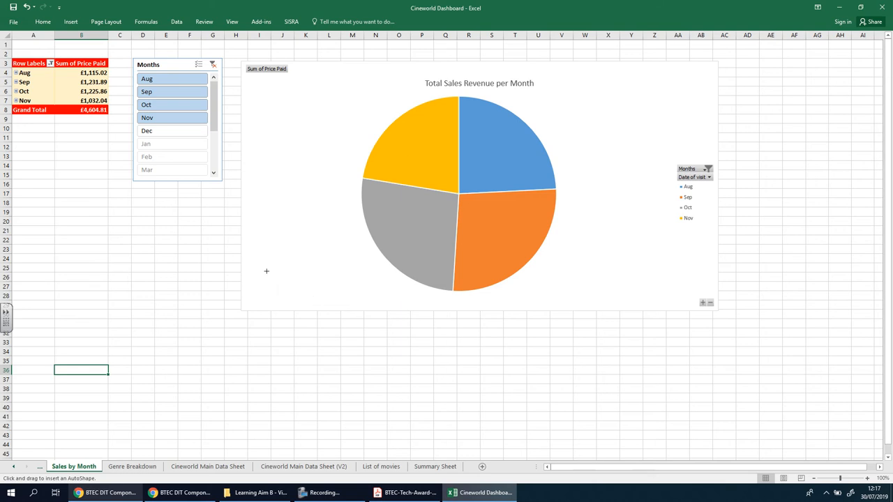
drag(266, 272, 383, 300)
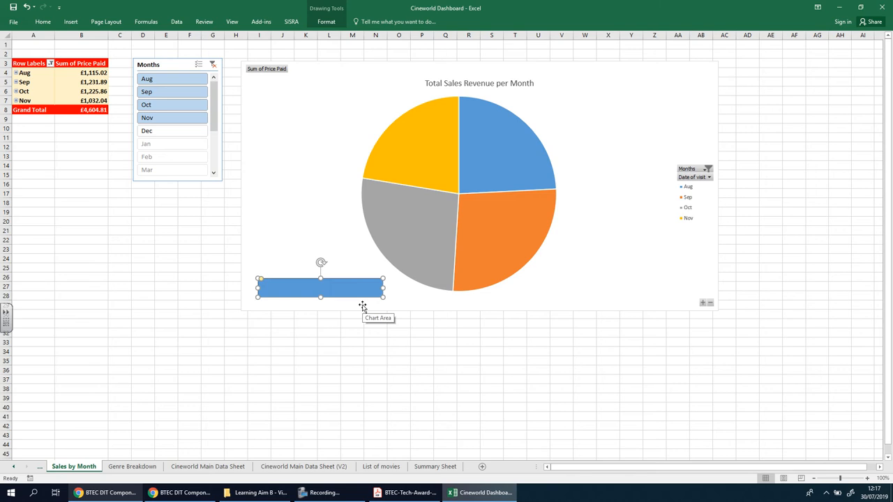
text(Change to Pie Chart)
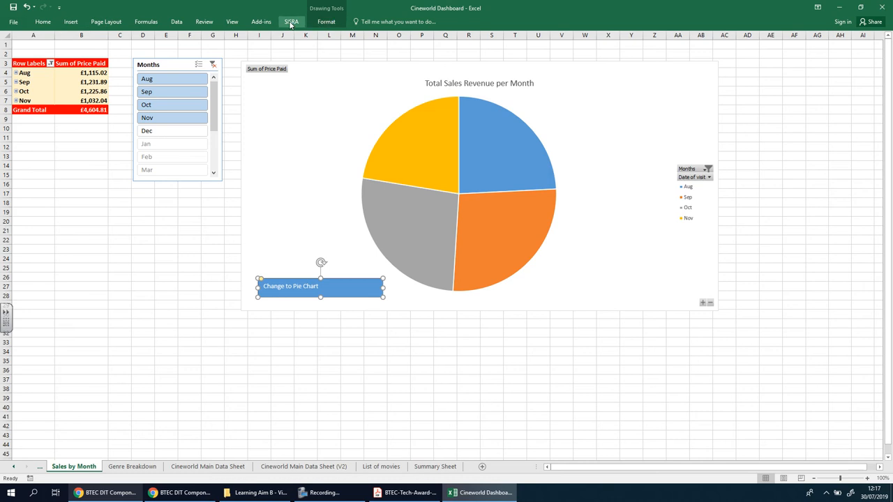
Apply a shaded shape style to the button, then fill it red.
click(326, 21)
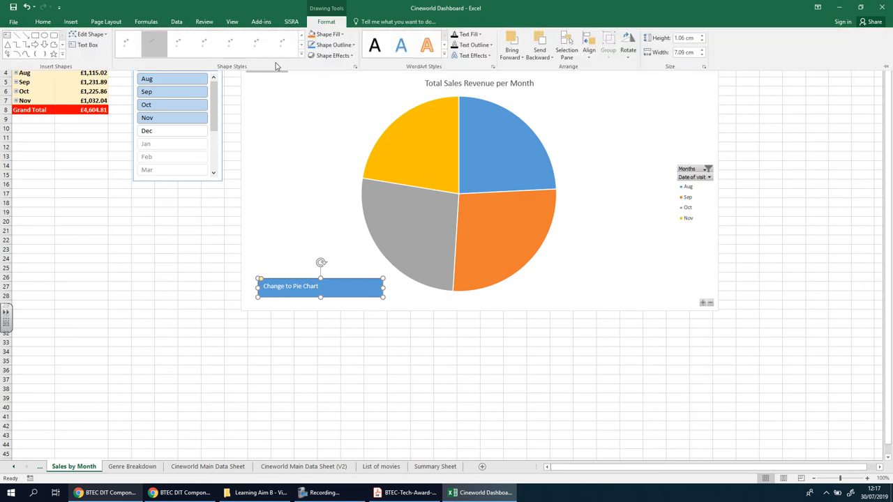
click(355, 57)
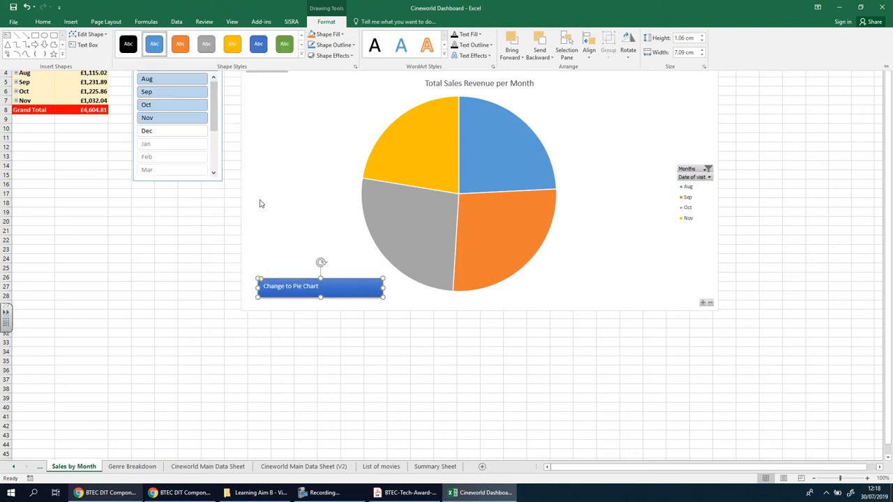
click(328, 34)
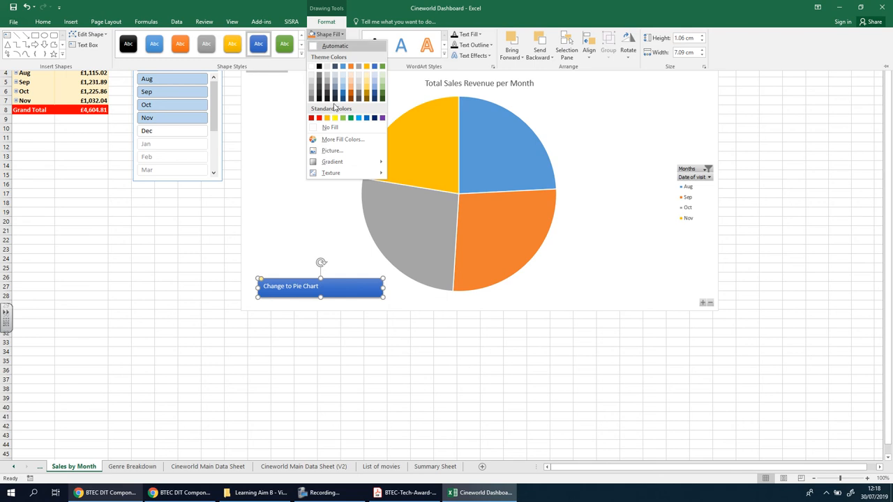
click(319, 118)
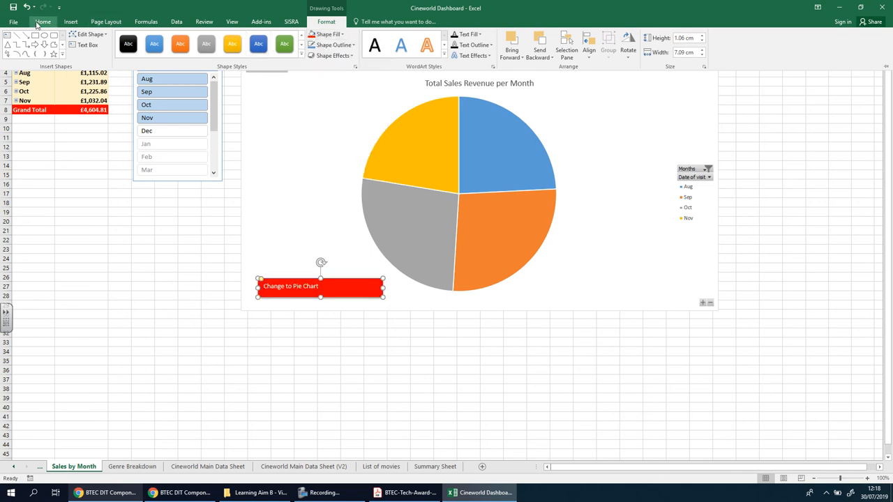
click(43, 22)
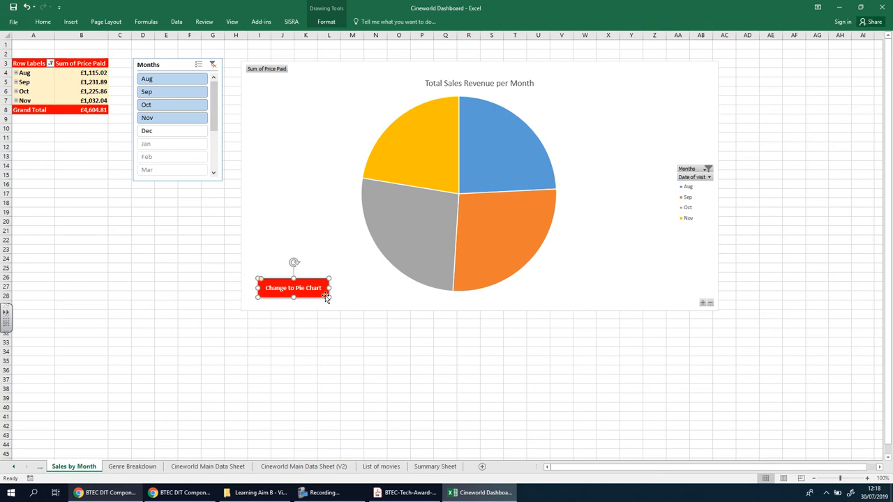
mouse_move(252, 432)
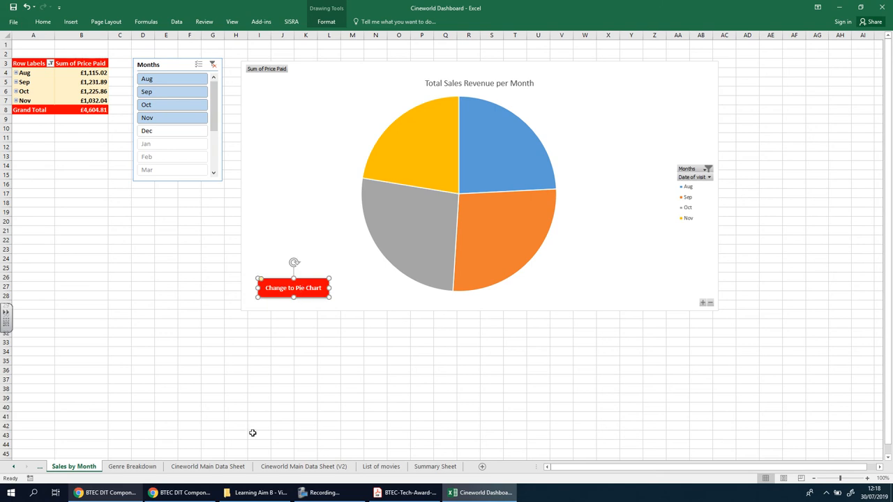
mouse_move(351, 365)
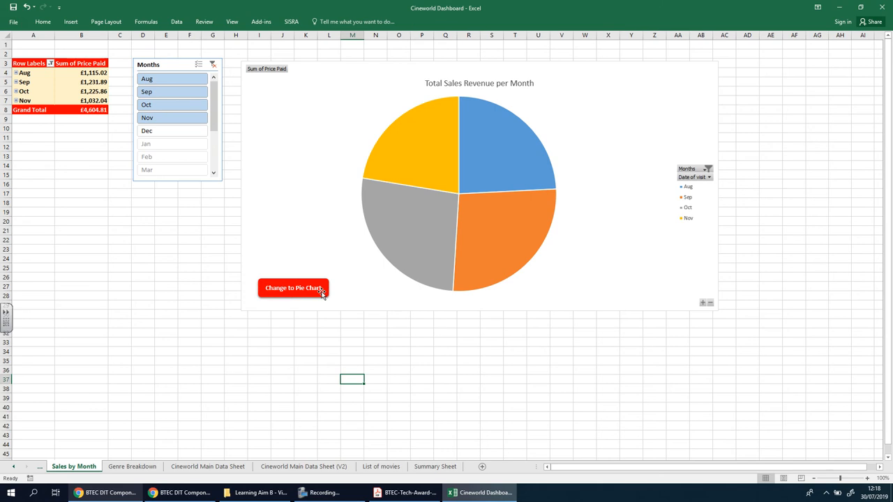
Assign the ChangeToPieChart macro to the red Change to Pie Chart button.
right_click(293, 288)
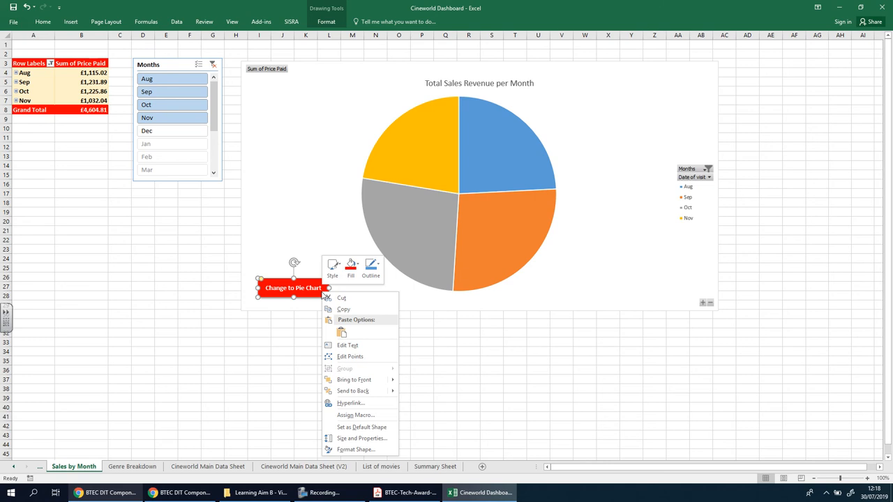
mouse_move(358, 422)
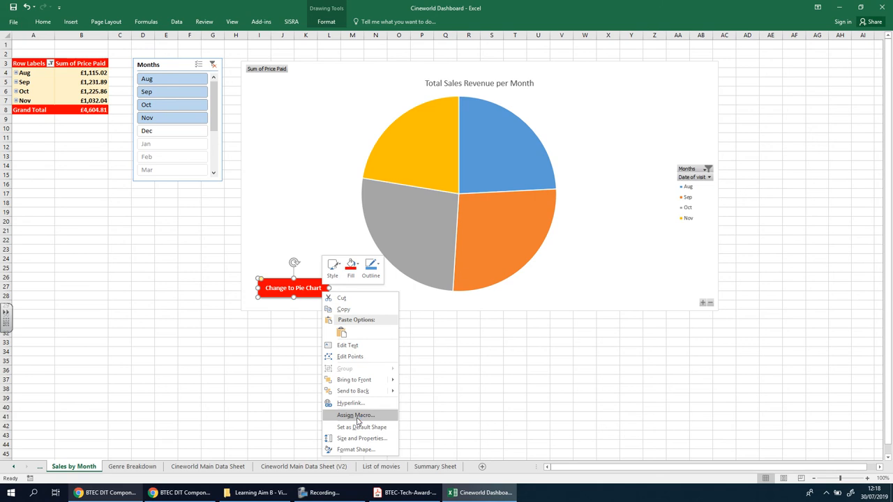
click(355, 415)
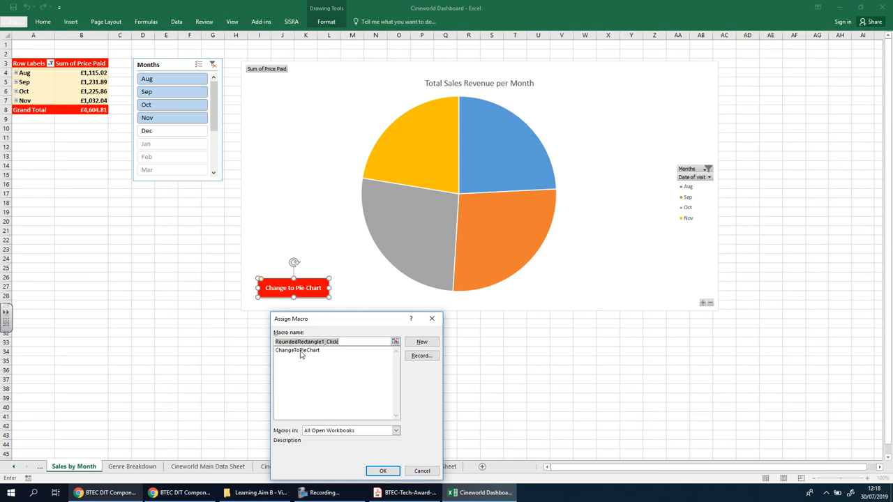
click(296, 350)
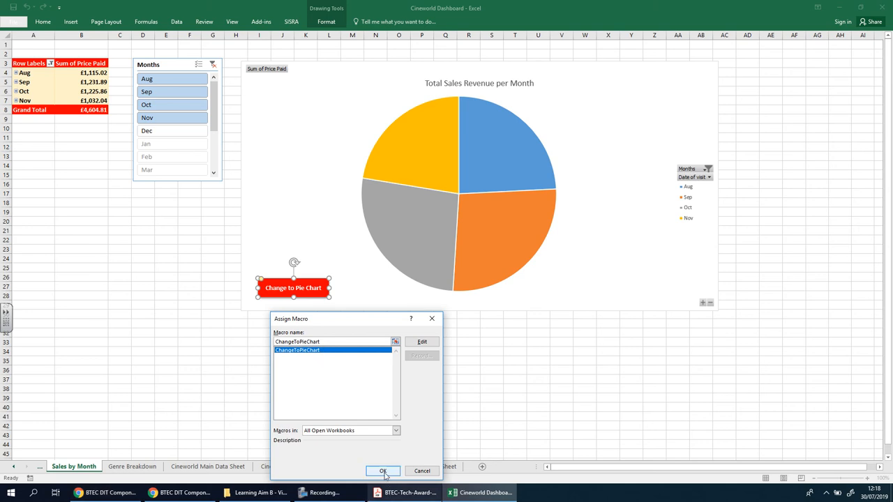
click(382, 470)
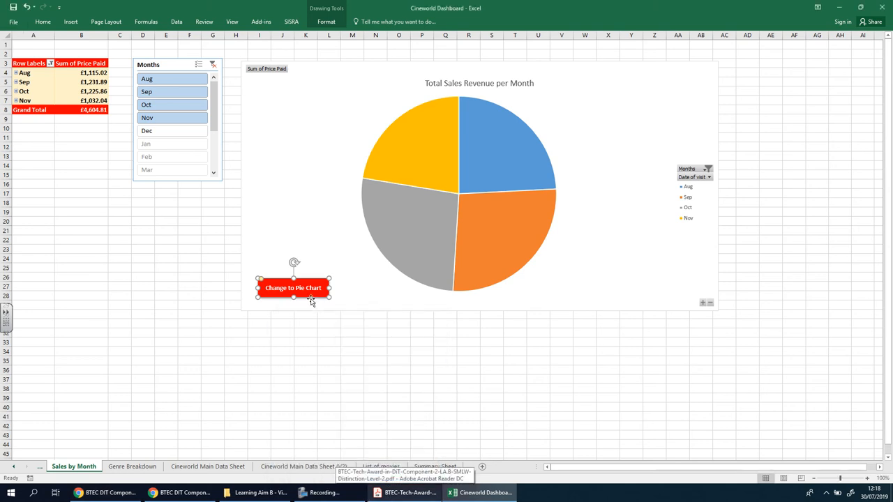
Drag the red button to the pie chart's top-right corner and deselect it.
drag(293, 287, 607, 213)
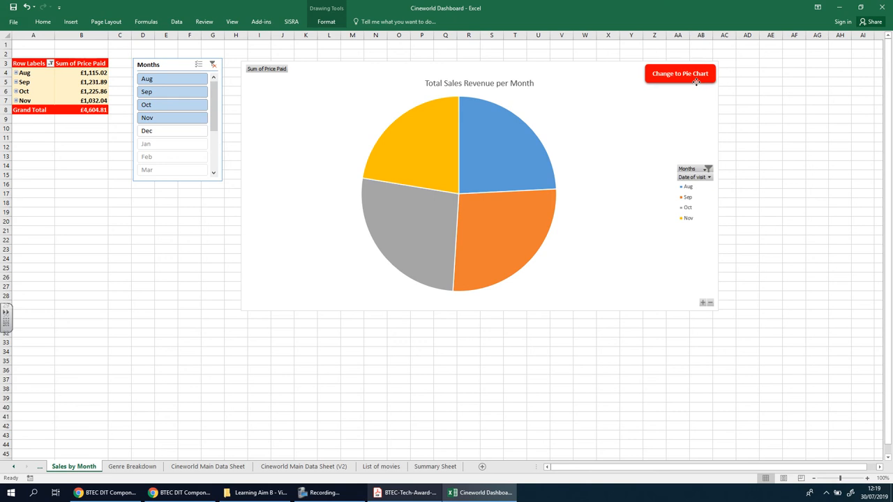
click(680, 73)
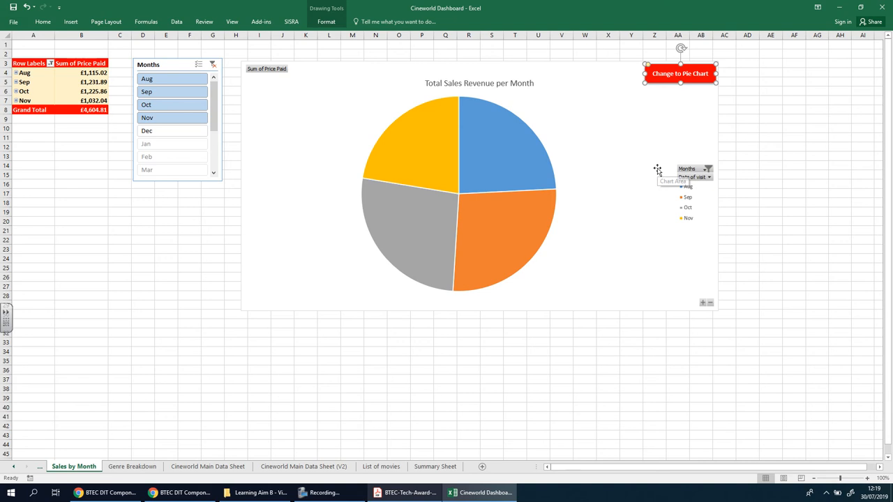
mouse_move(810, 190)
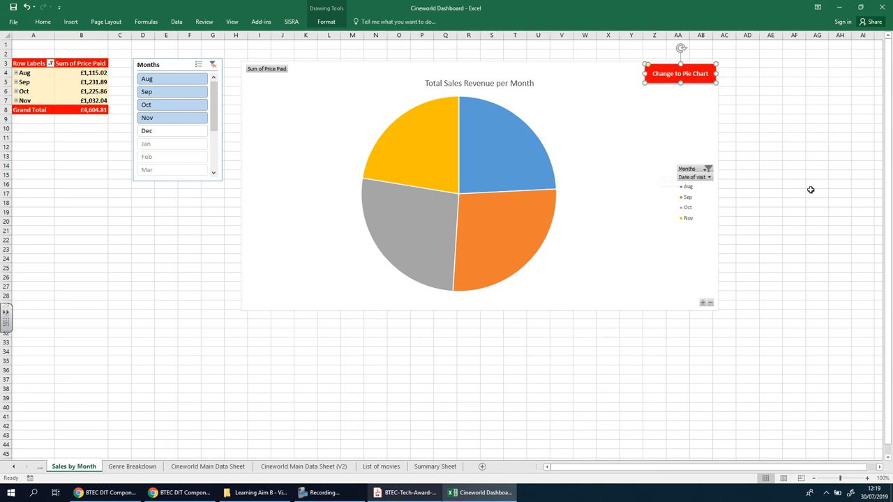
click(817, 194)
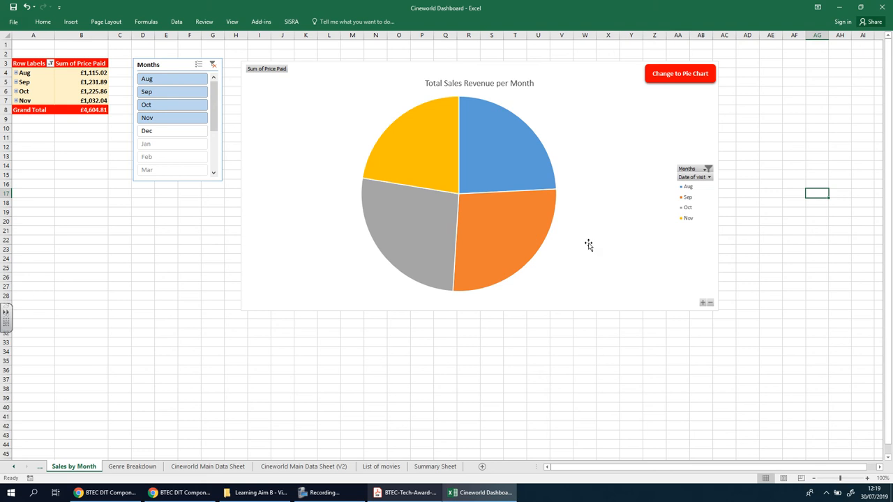
mouse_move(479, 213)
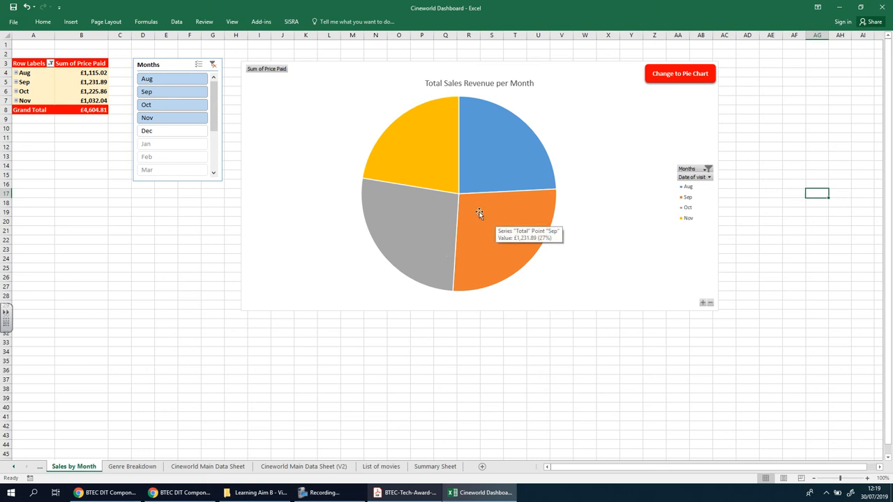
Reset the chart to Column, then click Change to Pie Chart to restore the pie.
click(480, 189)
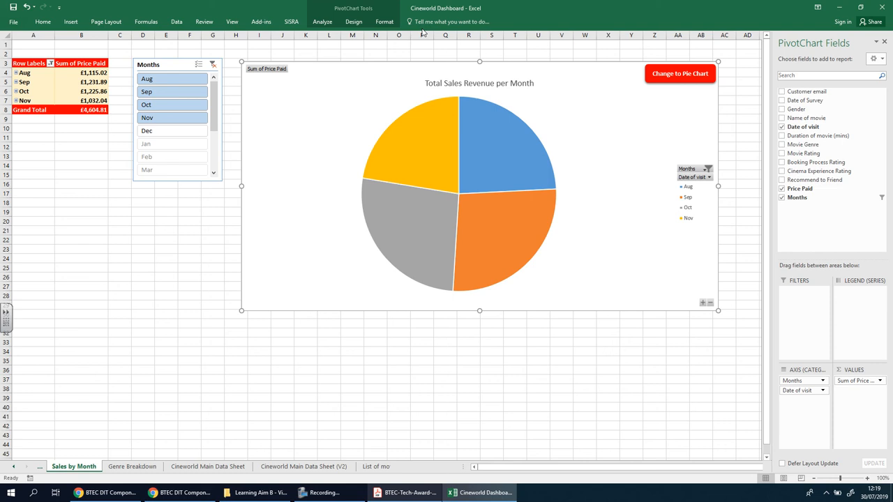
click(354, 22)
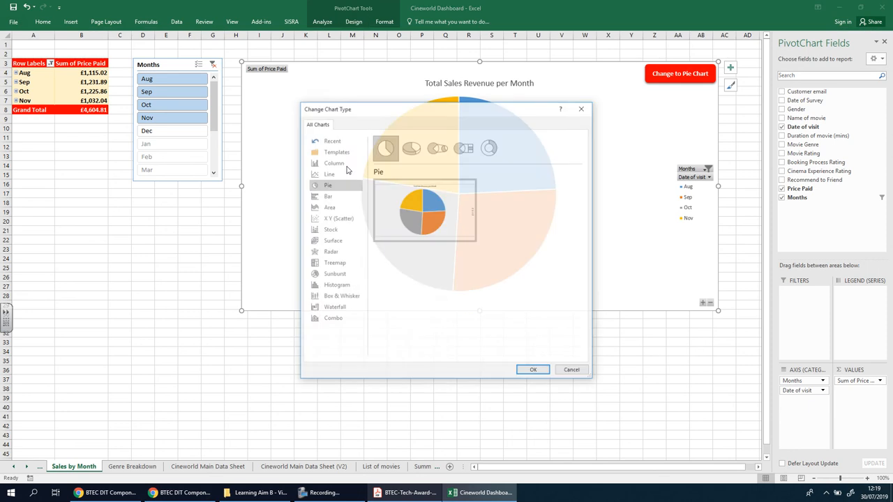
click(333, 162)
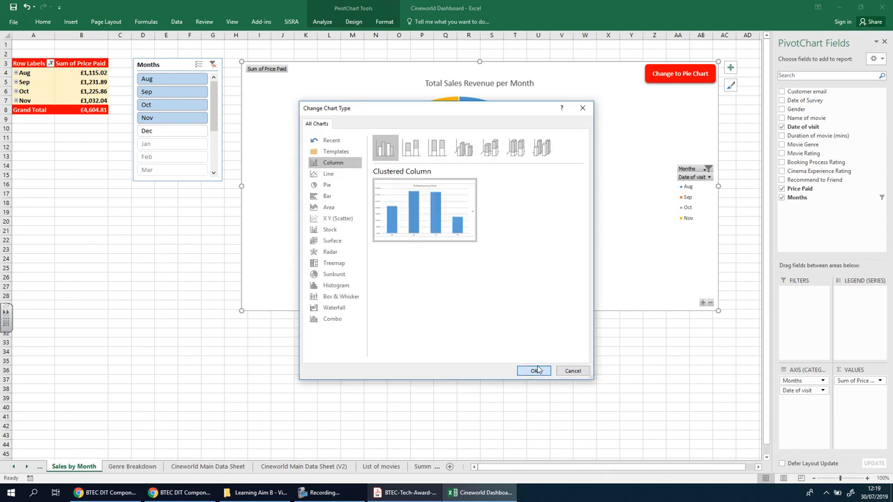
click(534, 371)
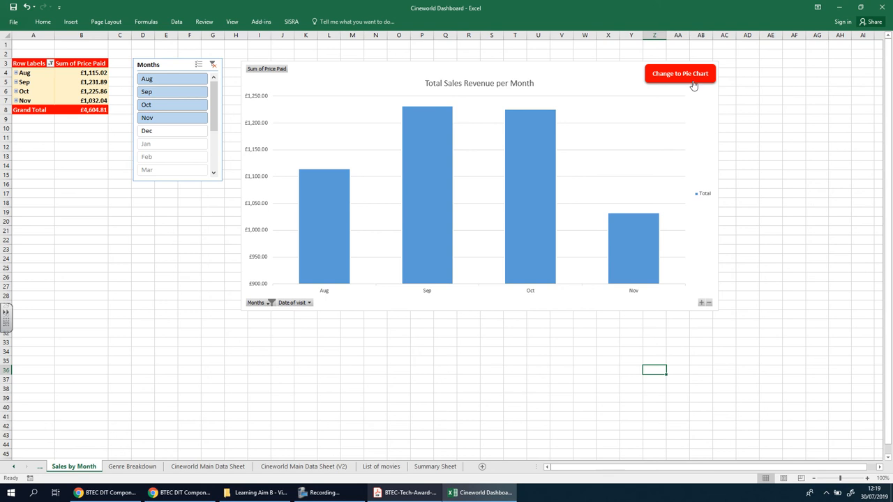
mouse_move(697, 102)
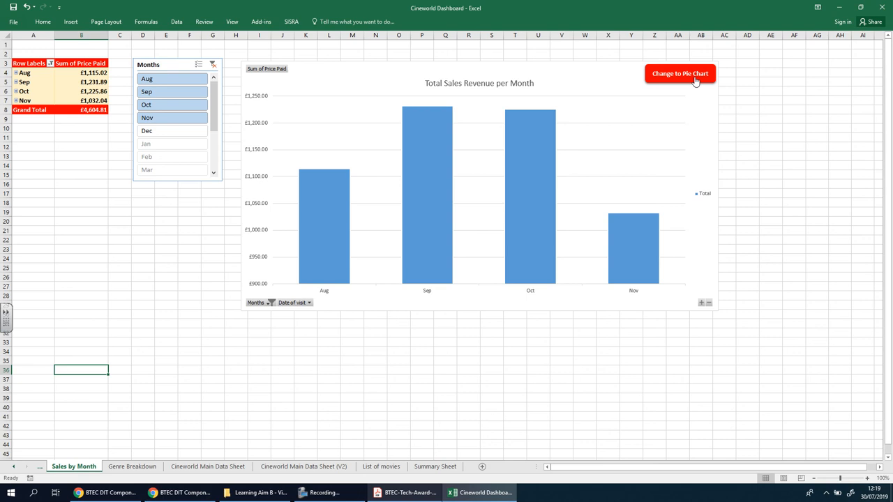
click(680, 74)
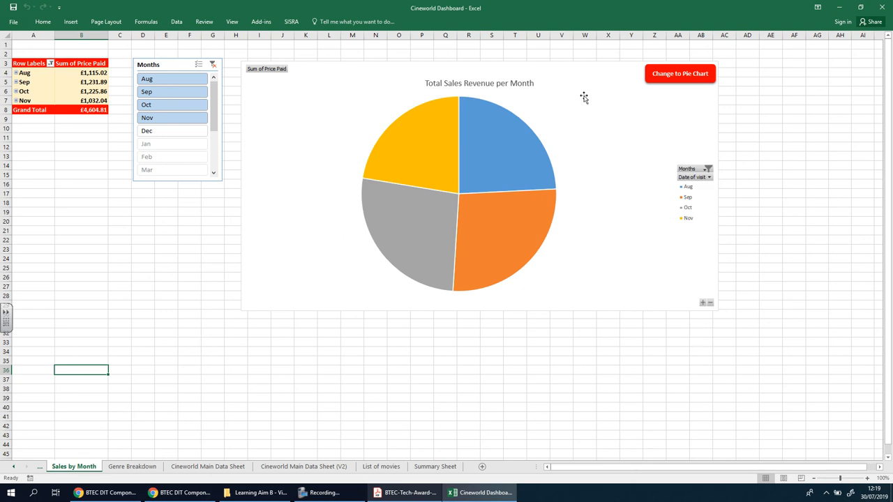
mouse_move(627, 68)
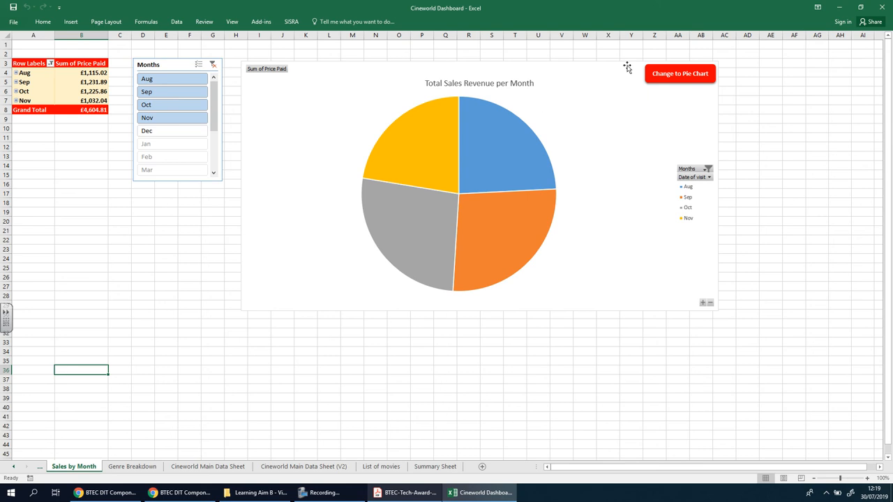
mouse_move(577, 196)
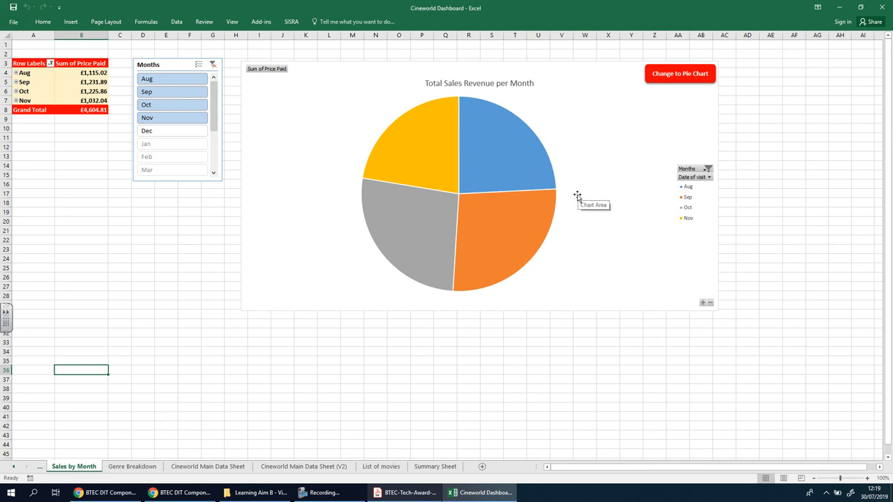
mouse_move(664, 102)
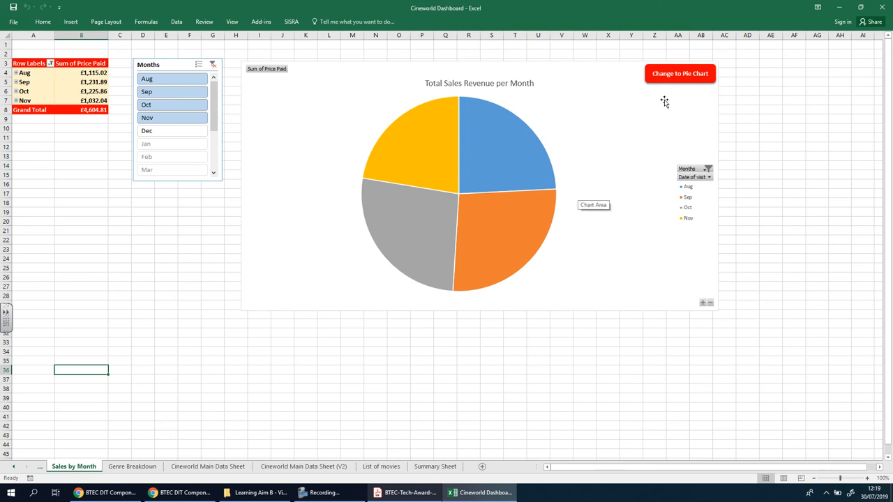
Duplicate the red button beneath the original and relabel the copy 'Change to Bar Chart'.
right_click(680, 74)
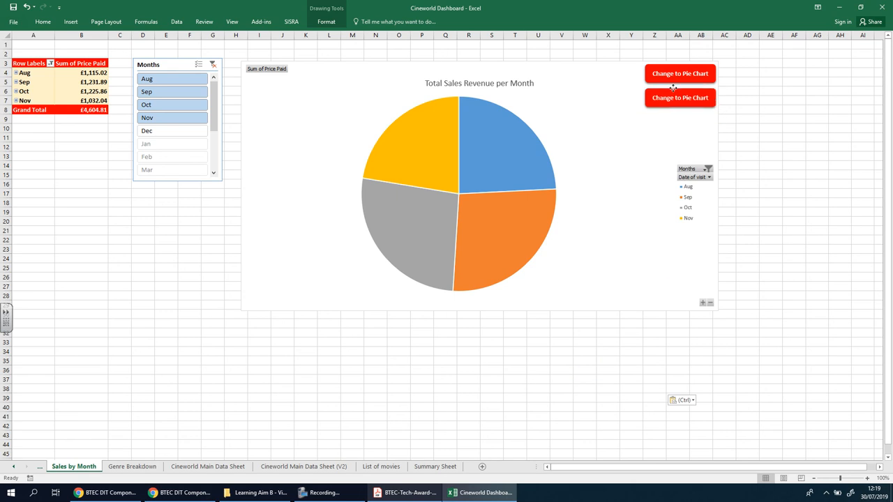
double_click(680, 98)
text(Bar)
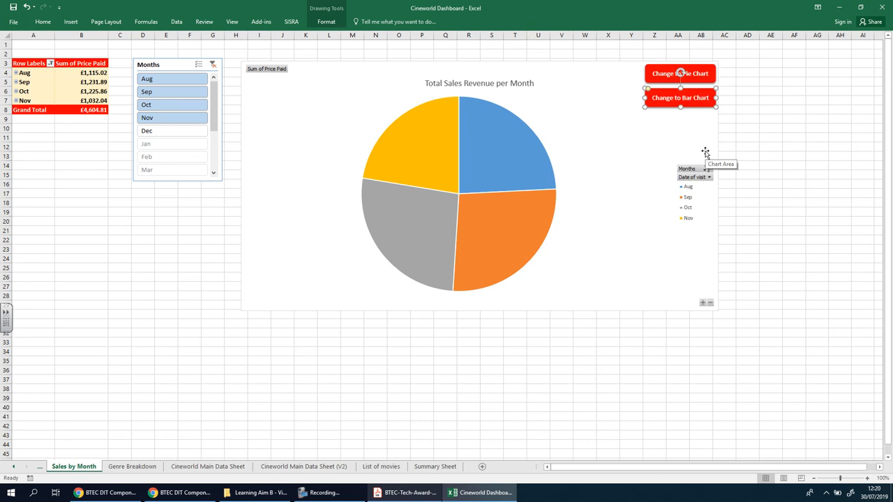
click(654, 361)
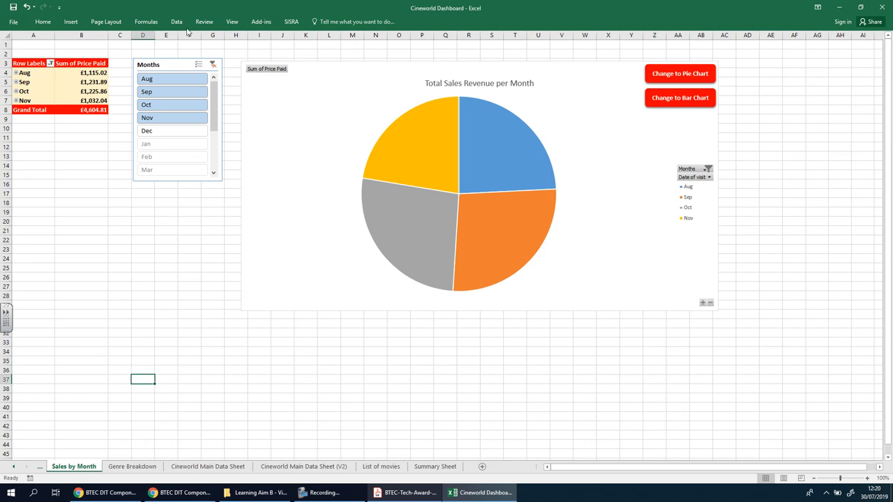
Start recording a new macro, typing 'Change' for its name.
click(232, 22)
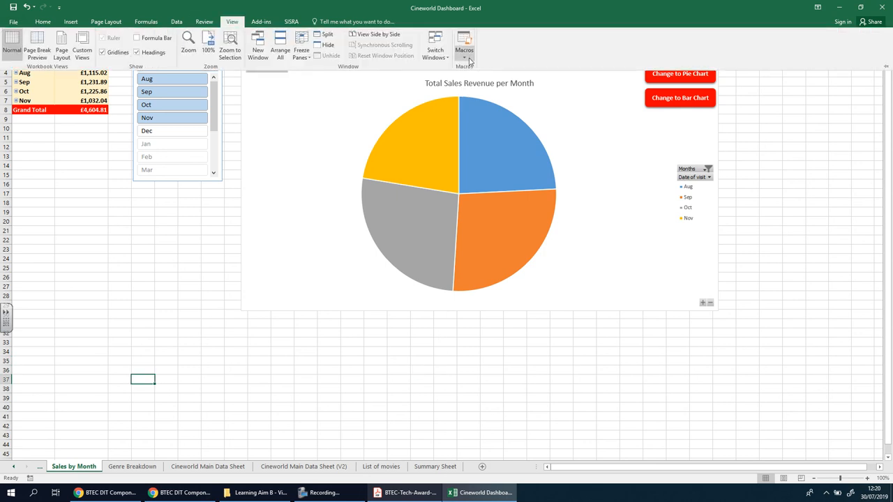
click(464, 48)
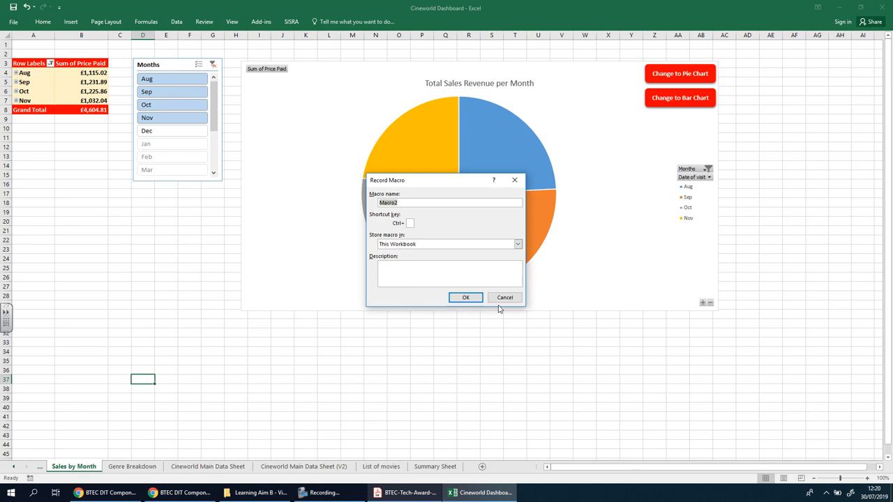
text(Change)
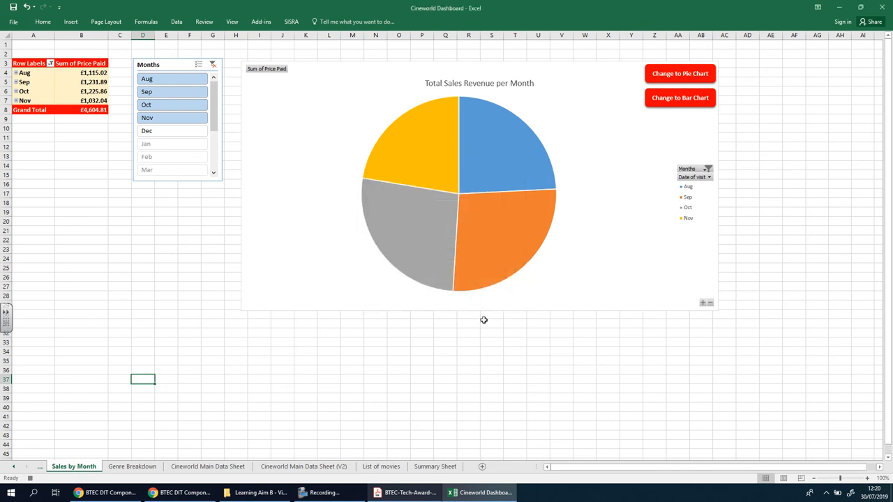
Open Change Chart Type for the monthly sales chart, then run the bar-chart button instead.
click(479, 188)
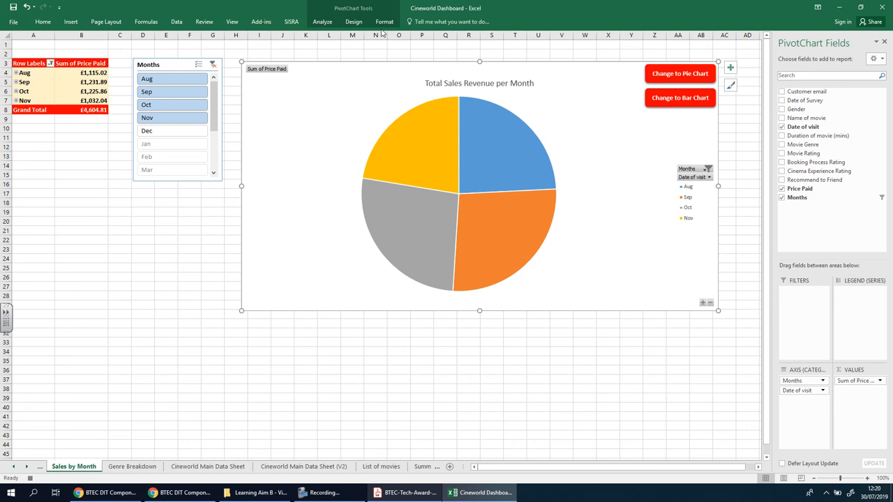
click(354, 22)
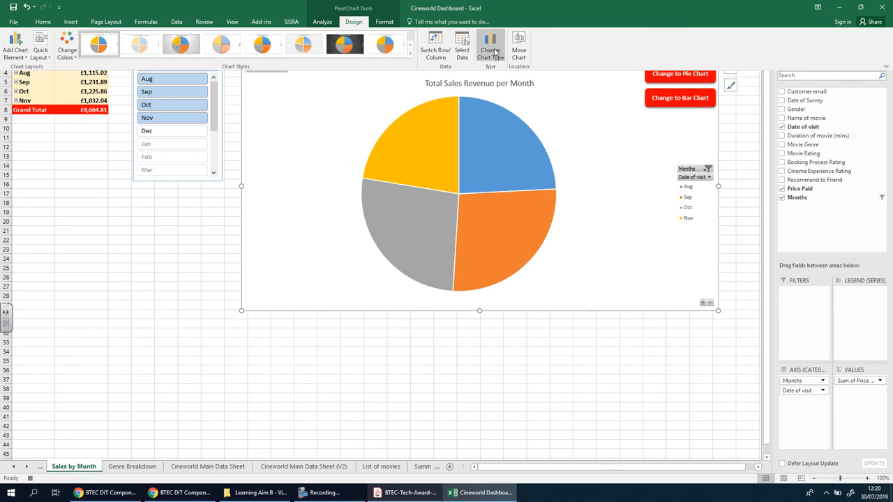
click(491, 45)
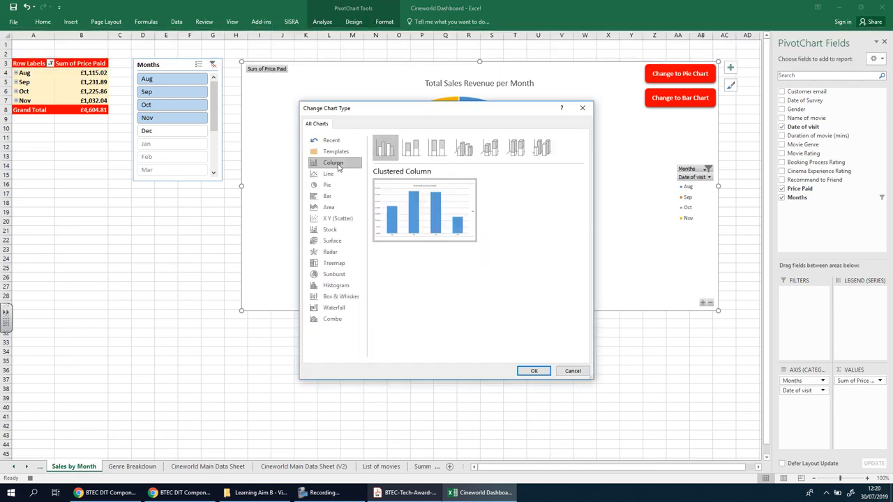
click(534, 370)
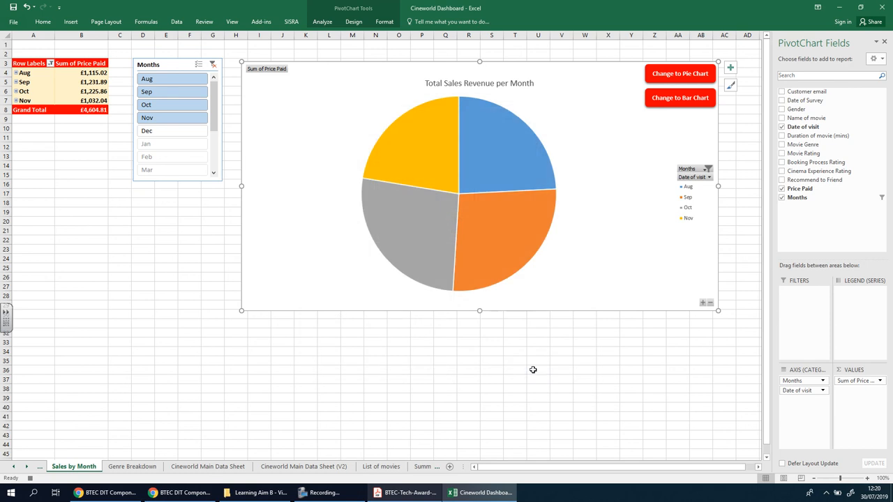
click(680, 97)
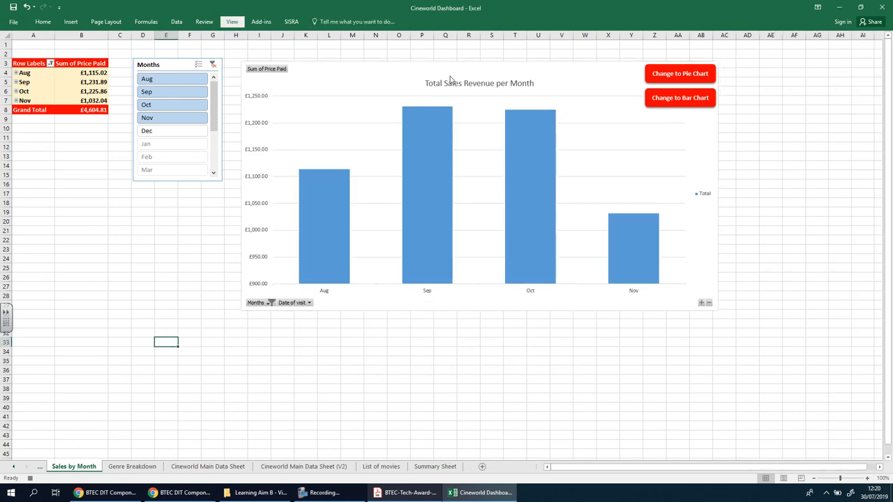
Assign the ChangeToPieChart macro to the red chart-switching button.
click(232, 21)
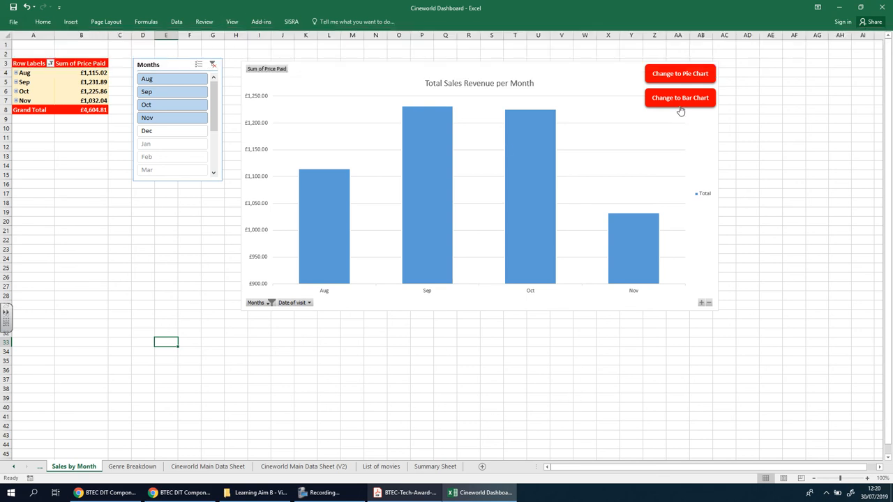
right_click(679, 98)
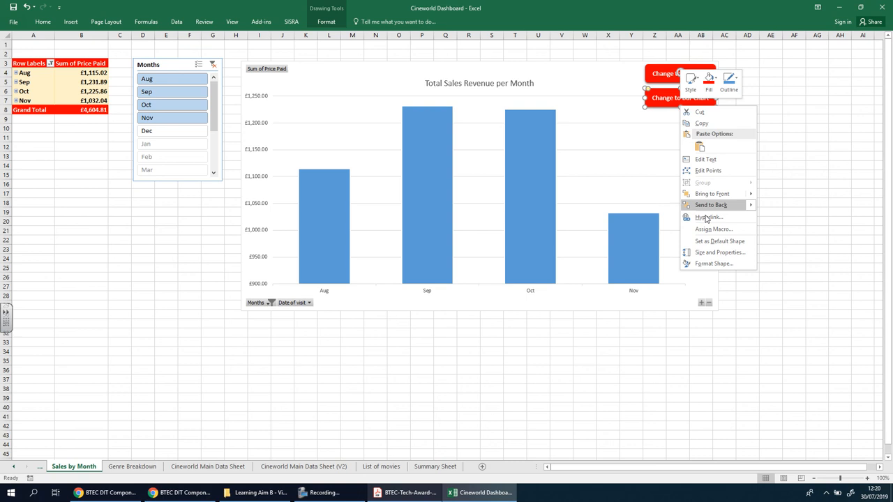
click(714, 228)
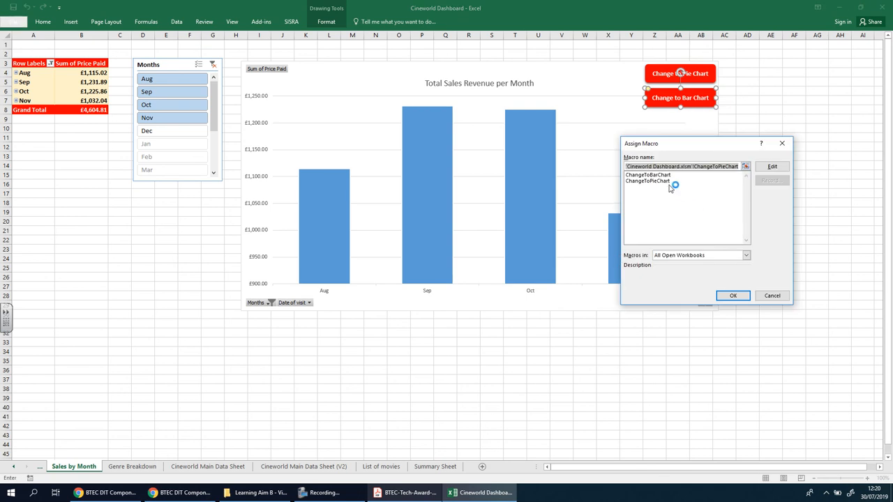
click(733, 296)
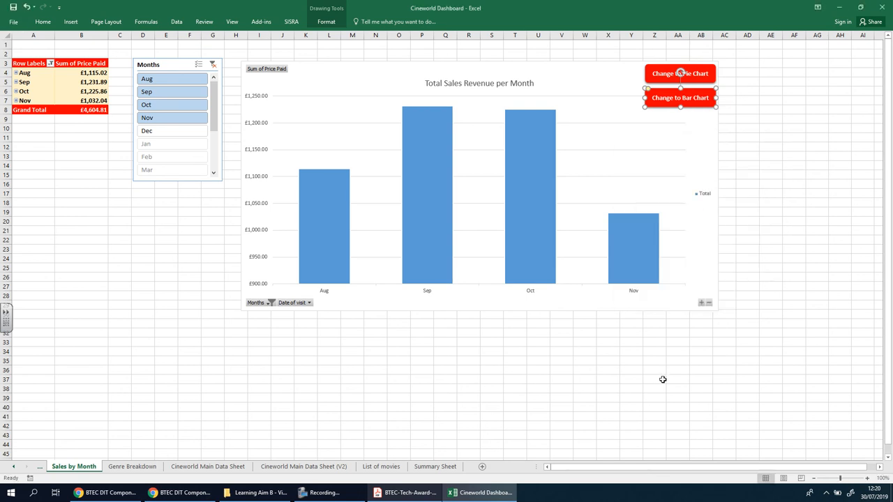
click(654, 379)
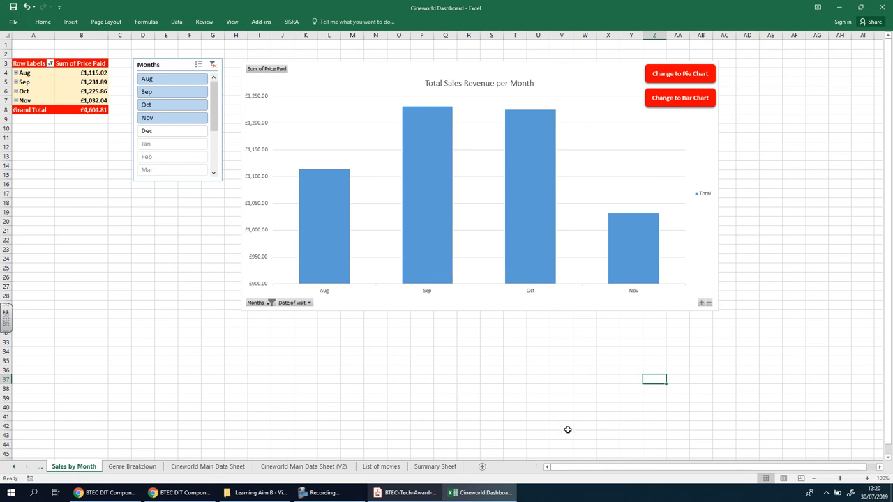
Toggle the revenue chart pie, bar, pie, bar using the two red buttons.
click(679, 73)
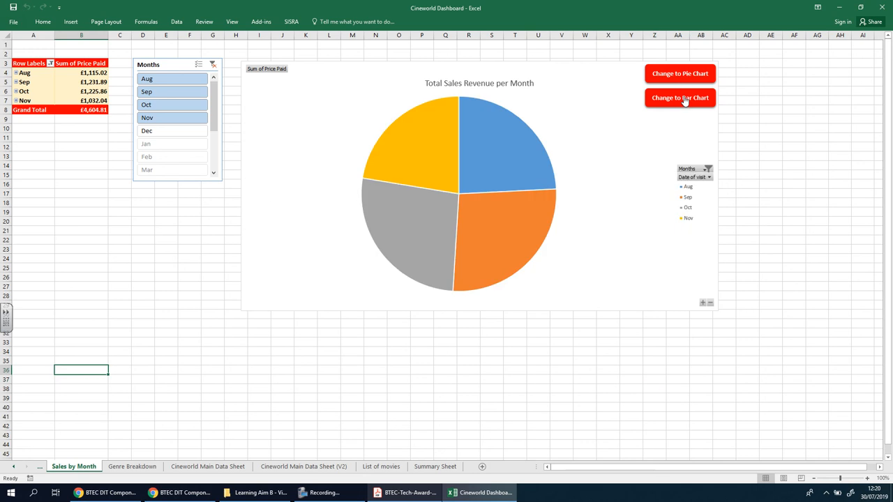
click(680, 98)
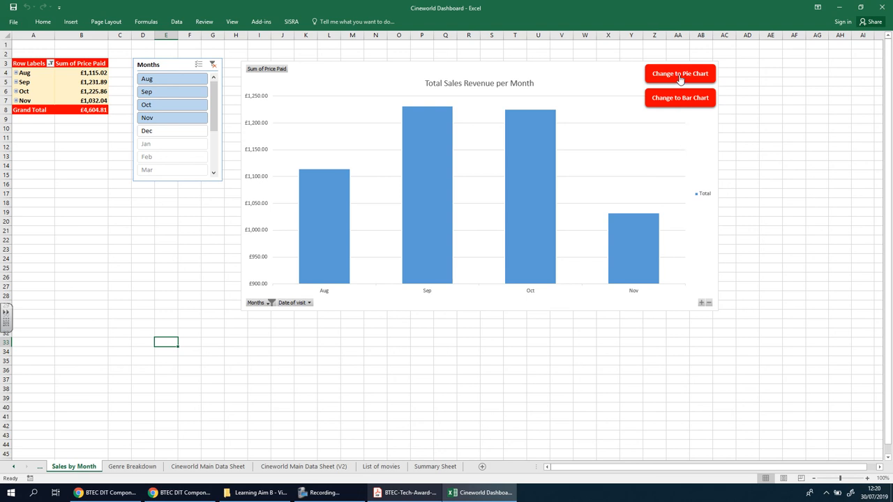
click(679, 73)
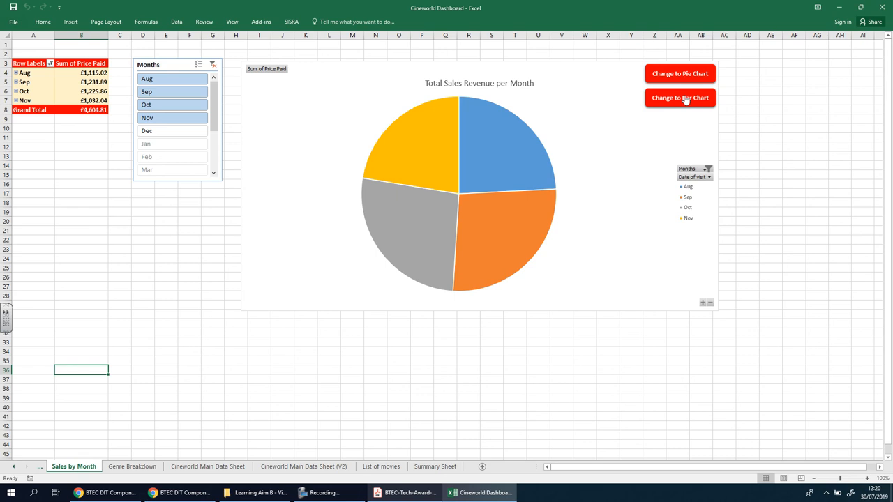
click(680, 98)
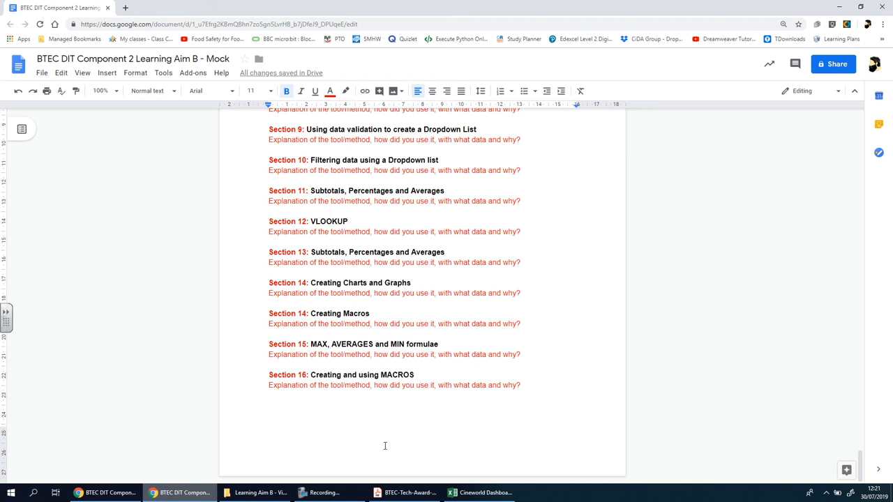
Return from Google Docs to the Cineworld Dashboard workbook.
click(451, 492)
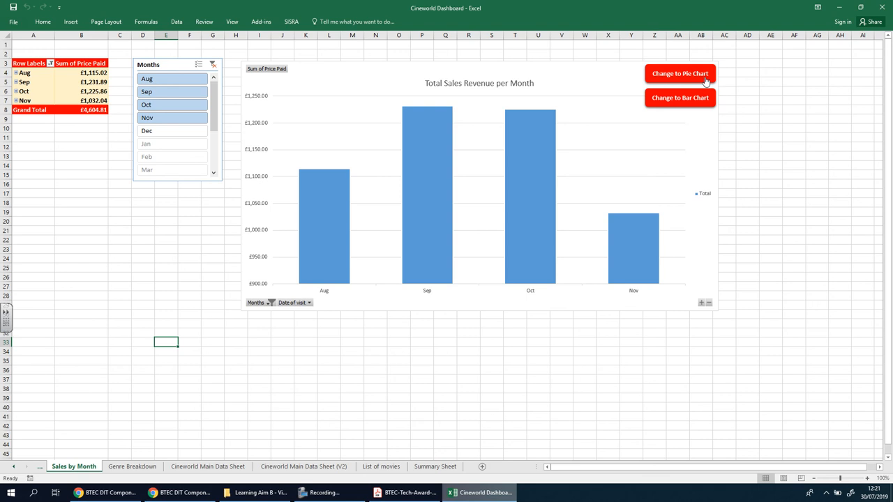
mouse_move(318, 439)
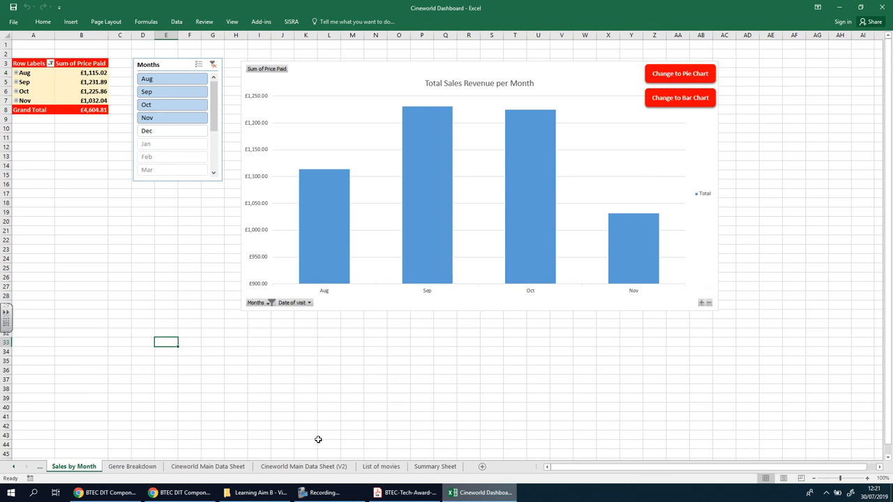
mouse_move(707, 154)
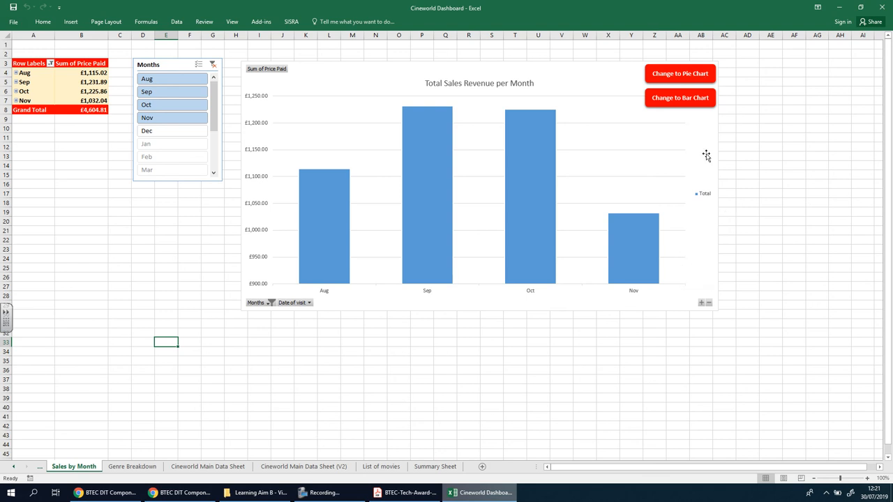
Switch the revenue chart to pie, bar, then pie, and open the Genre Breakdown sheet.
click(680, 73)
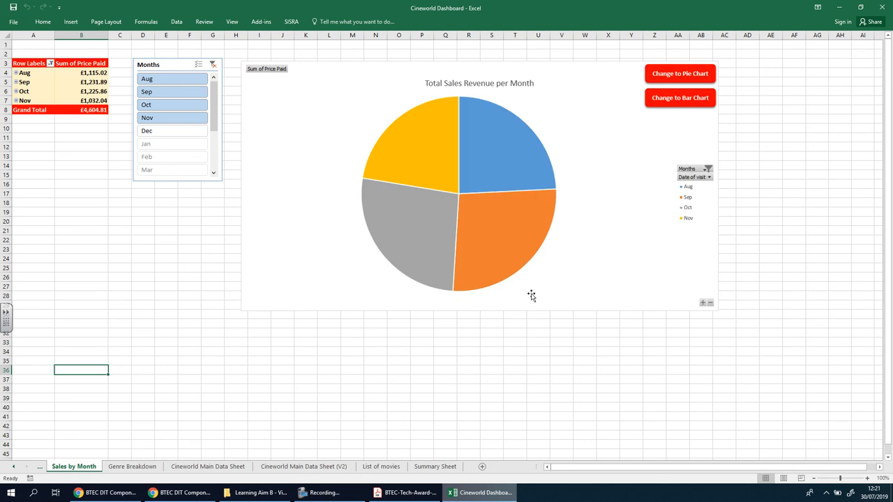
mouse_move(548, 204)
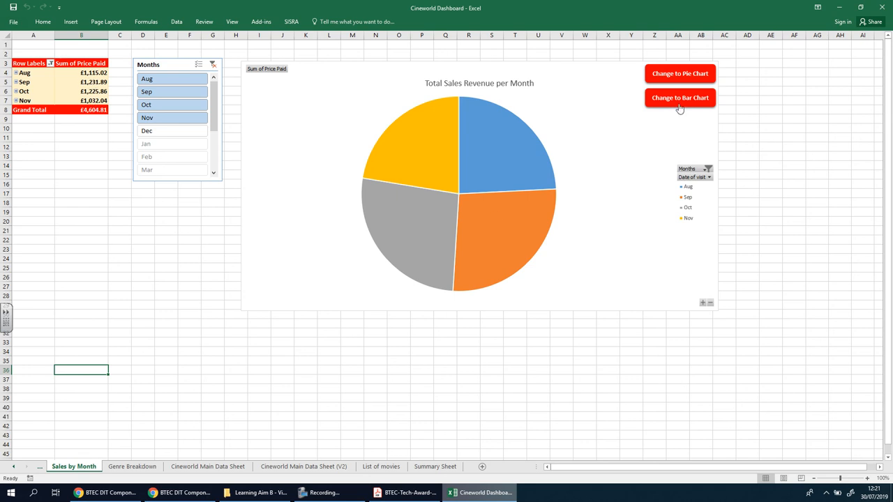
click(679, 97)
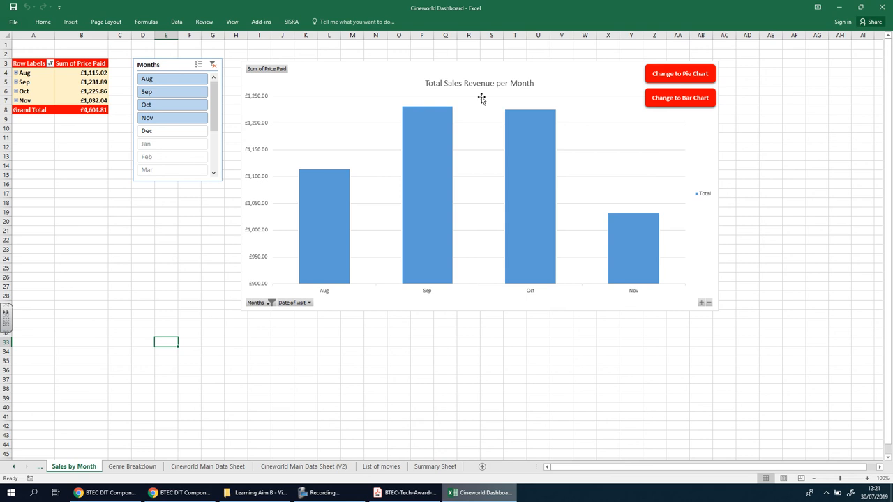
mouse_move(694, 98)
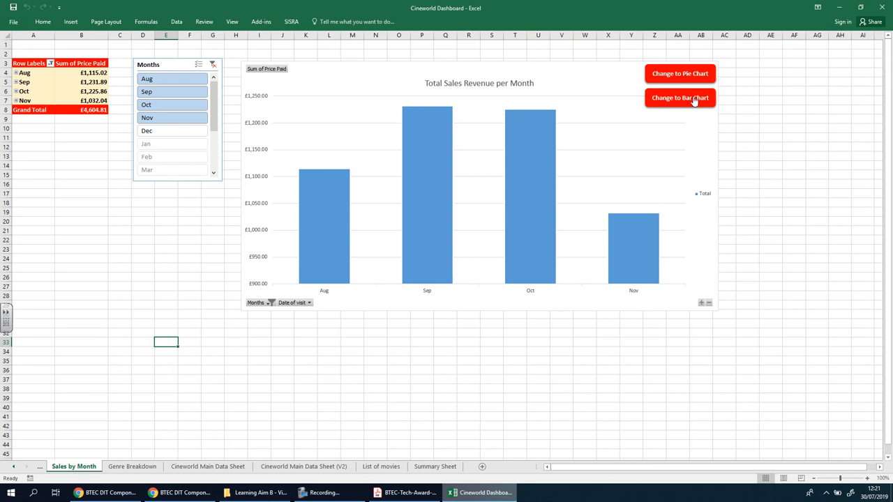
mouse_move(680, 73)
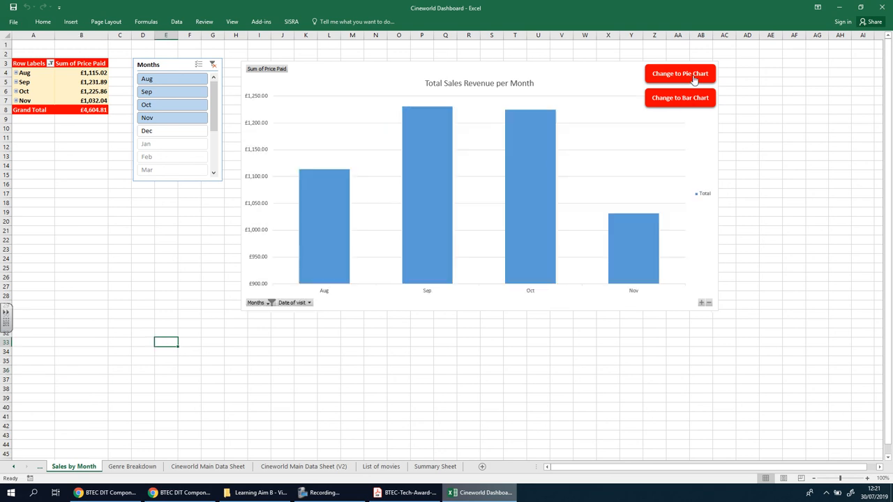
click(679, 73)
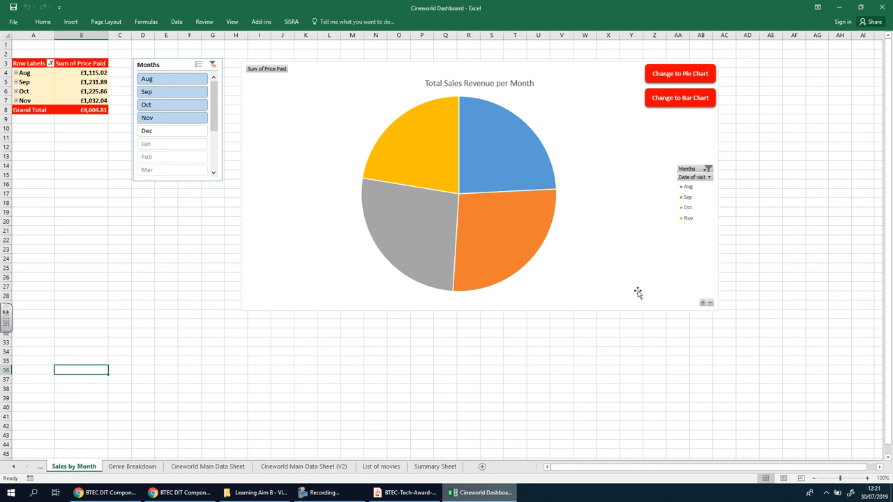
mouse_move(638, 292)
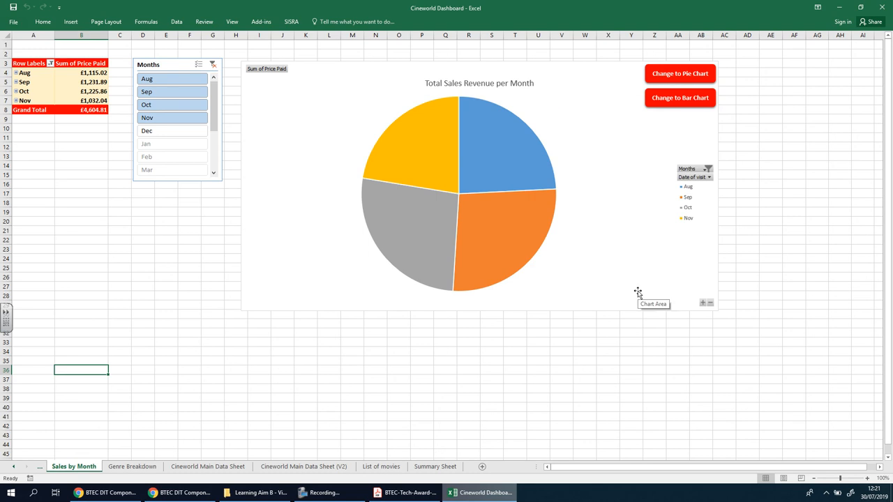
mouse_move(439, 496)
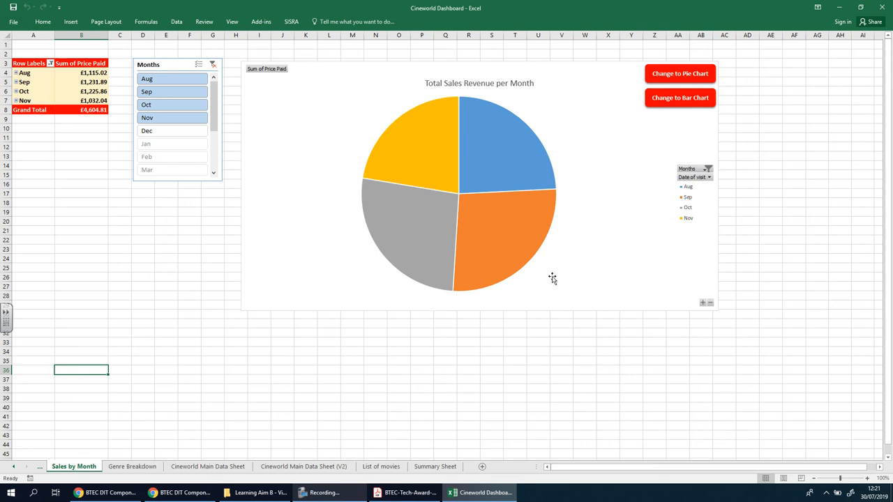
mouse_move(77, 143)
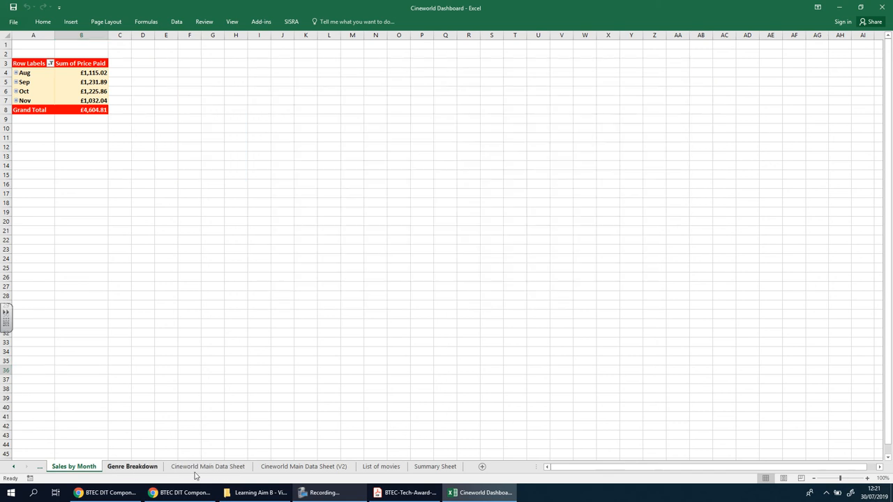
click(132, 466)
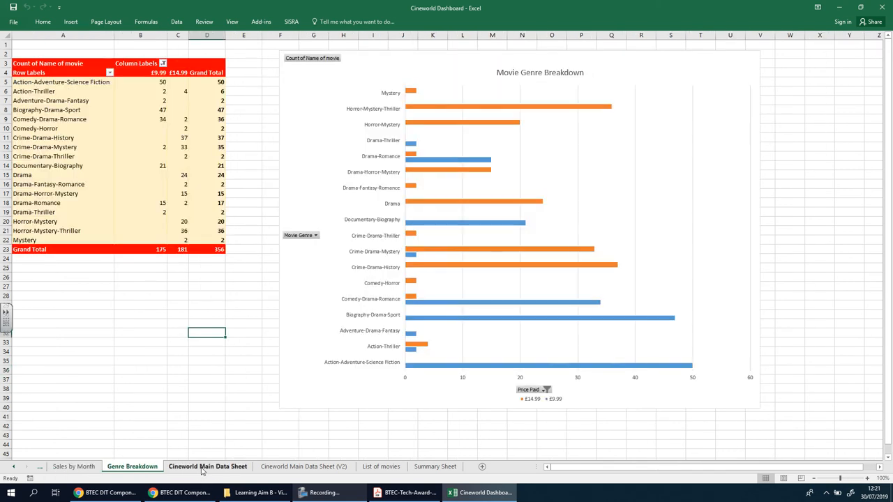